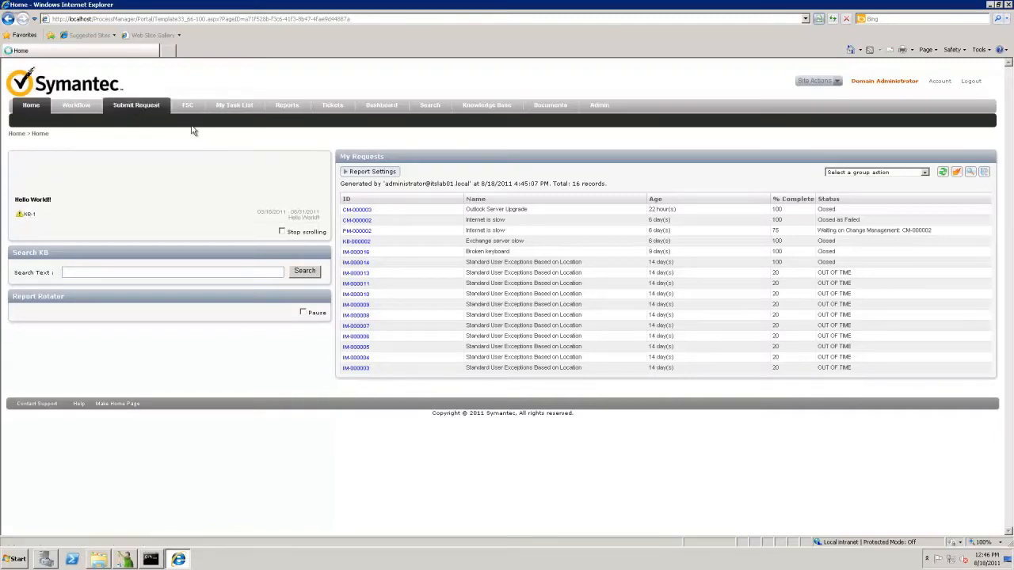
Step: Show the Submit Request catalog listing the CUSTOM Search Processes forms
left_click(136, 104)
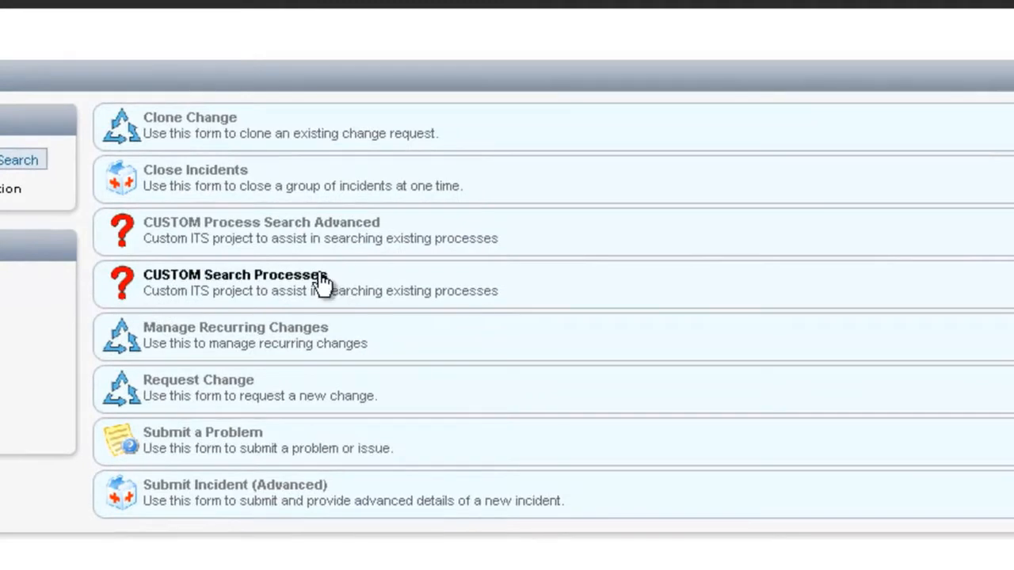
mouse_move(229, 285)
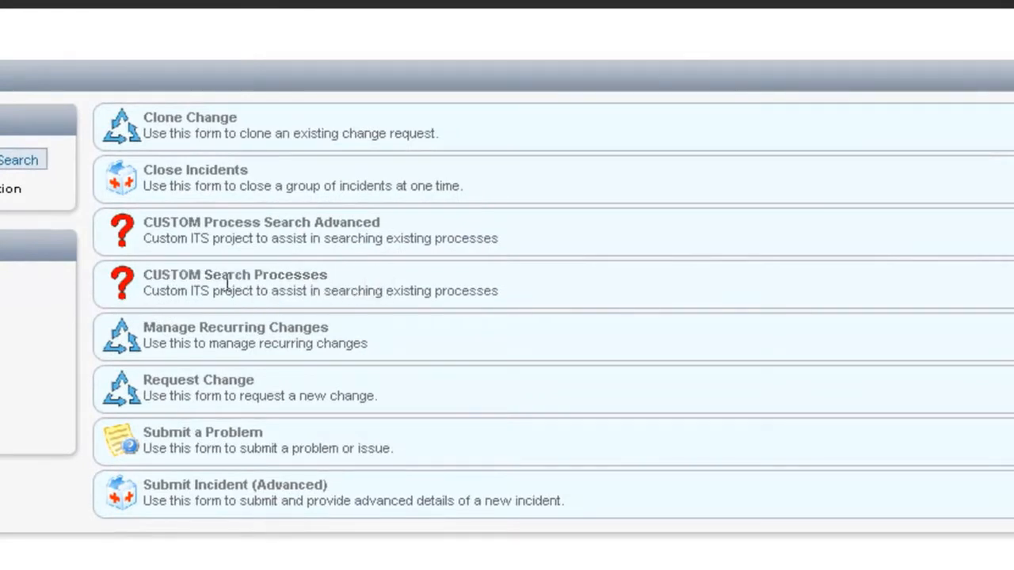
mouse_move(559, 285)
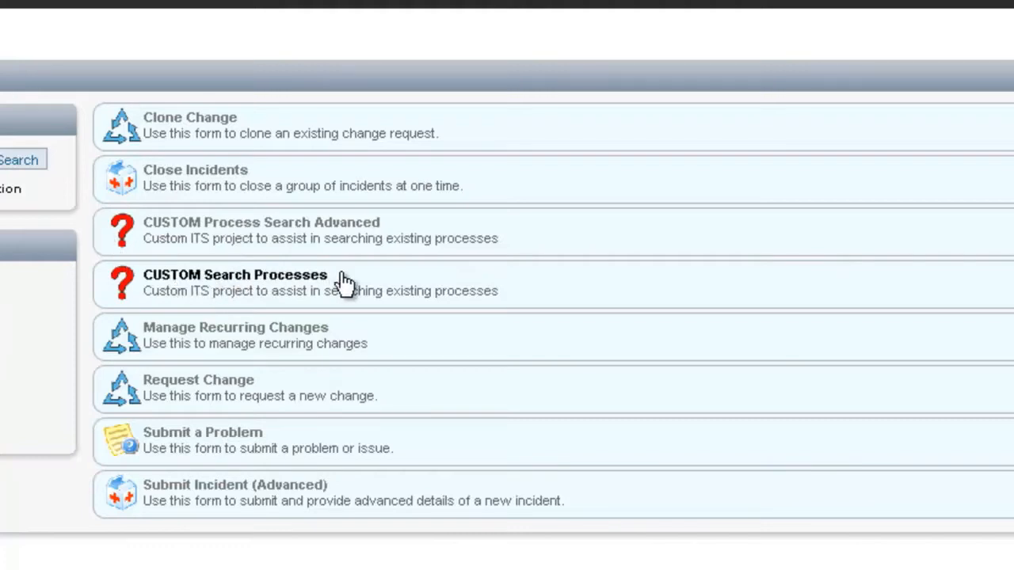
mouse_move(246, 238)
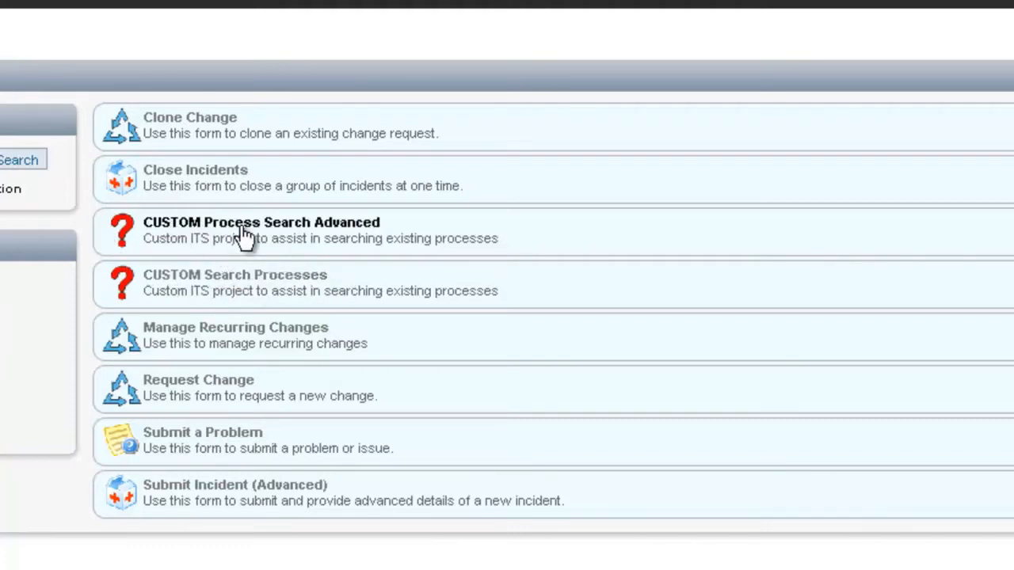
mouse_move(235, 275)
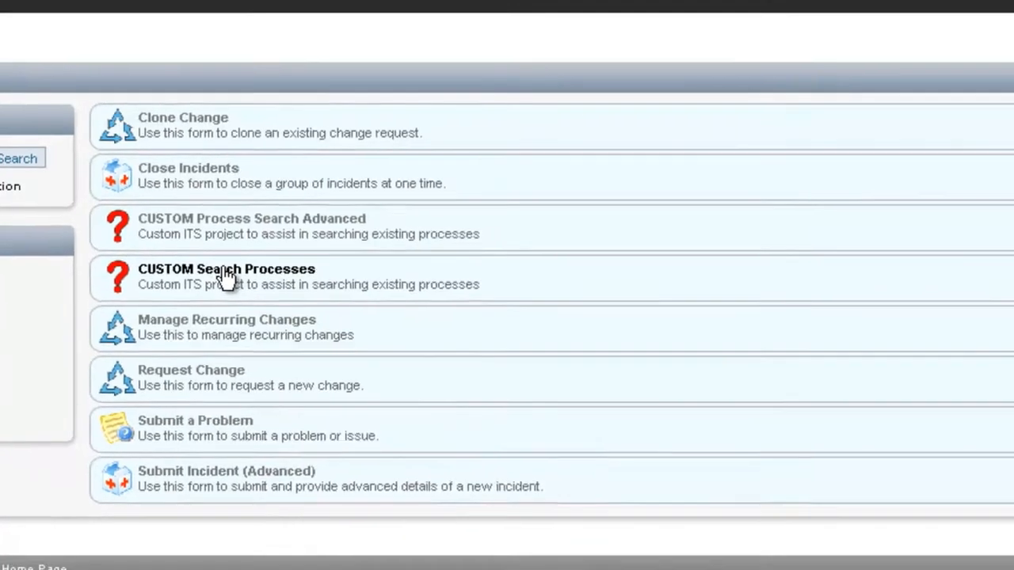
Step: Search incidents for keyword 'green' in CUSTOM Search Processes, returning IM-000019
left_click(225, 269)
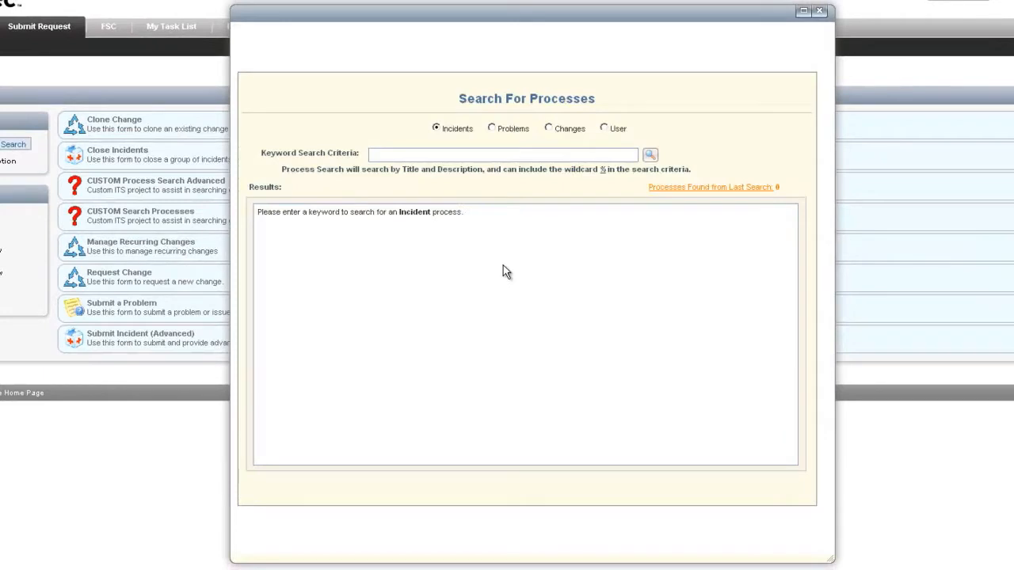
mouse_move(516, 269)
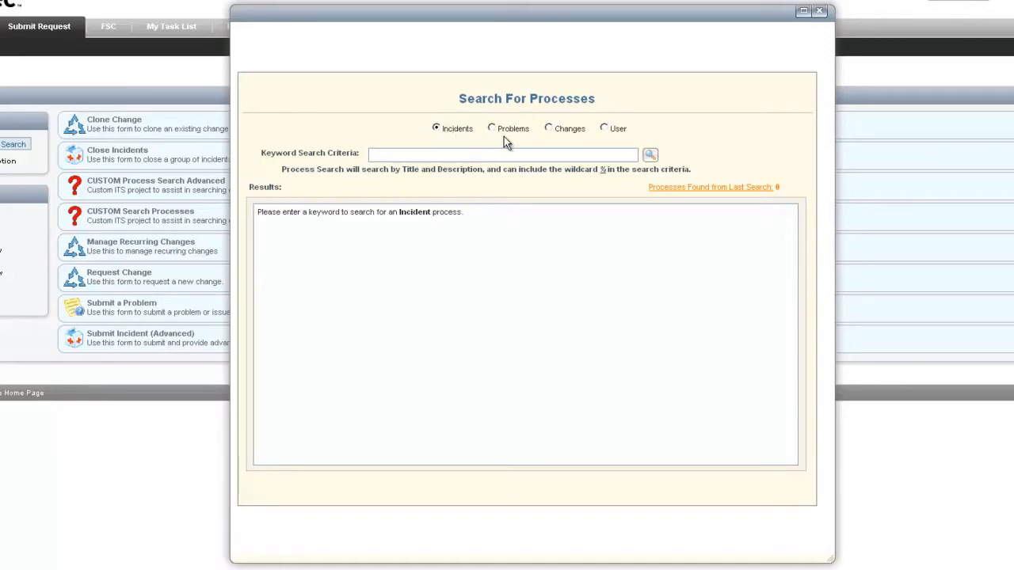
mouse_move(590, 142)
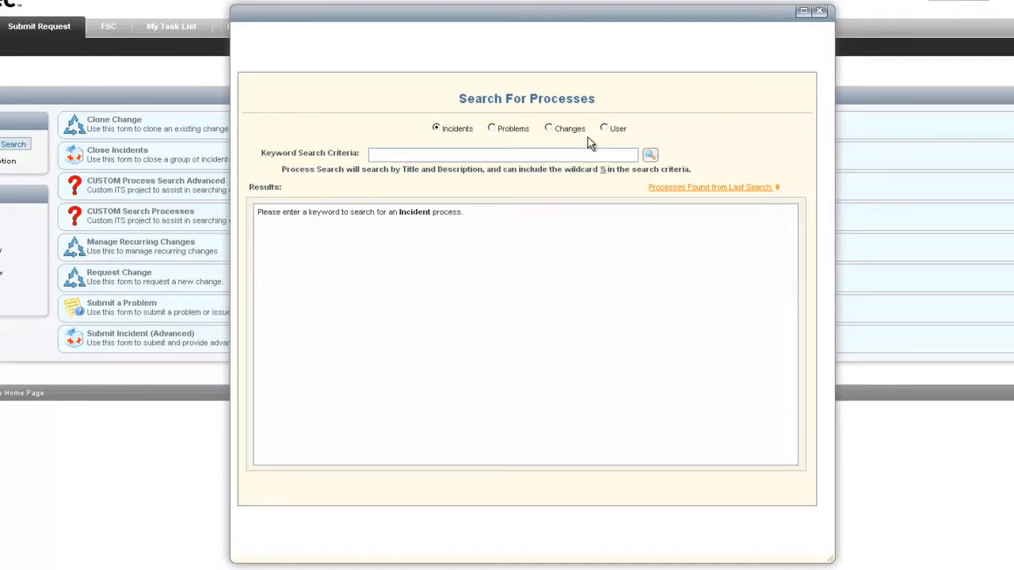
mouse_move(447, 260)
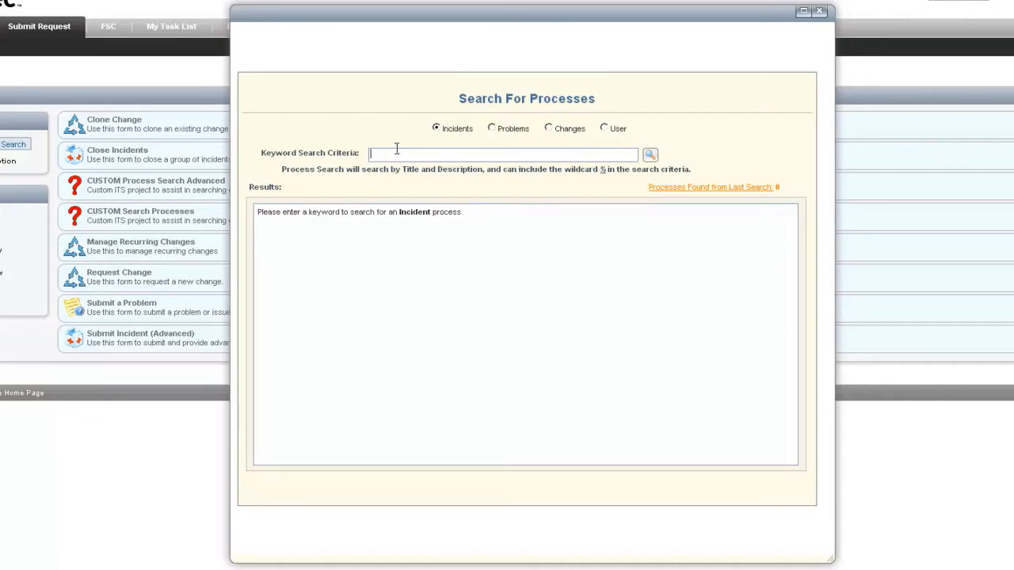
mouse_move(441, 195)
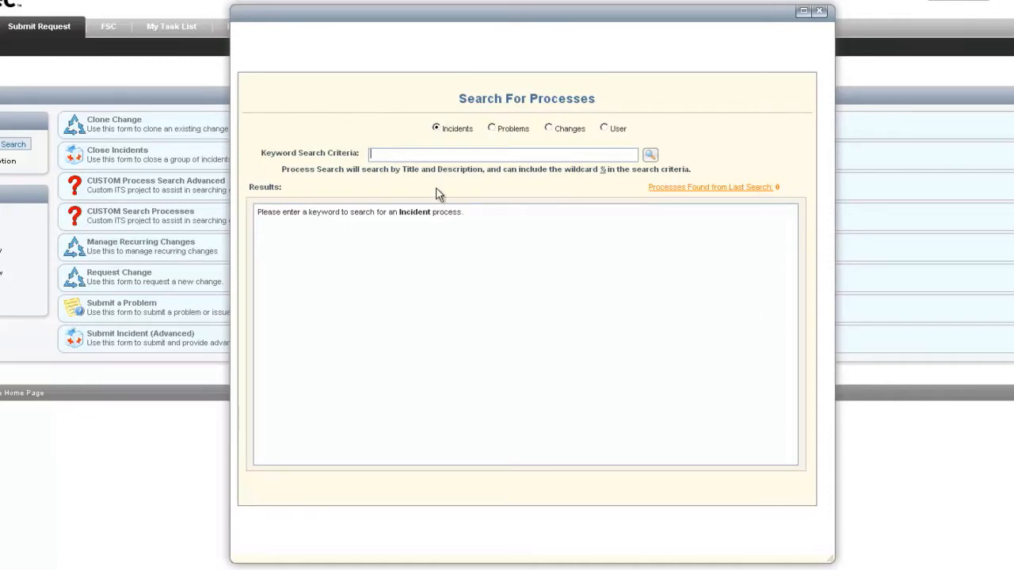
type("gre")
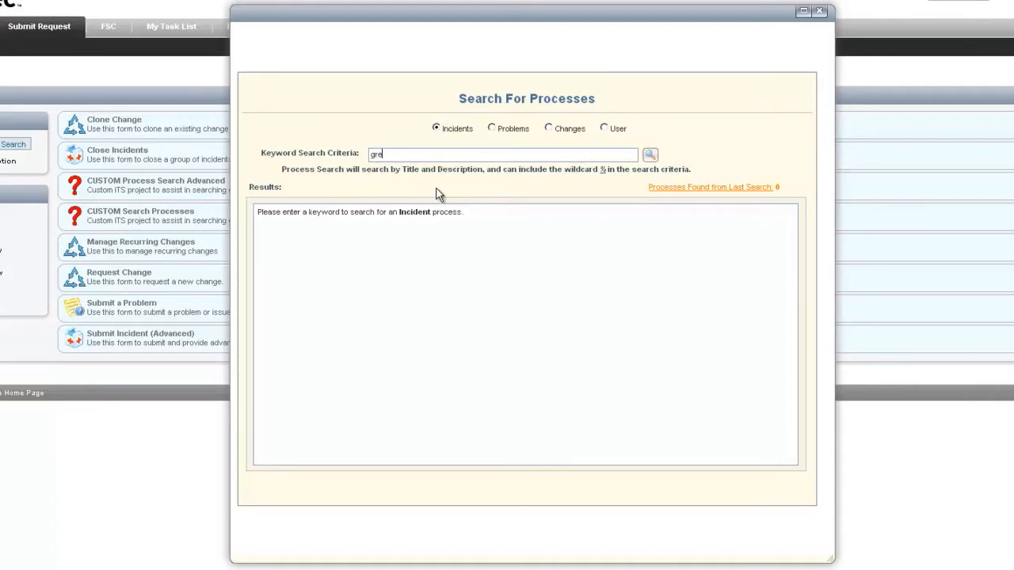
type("en")
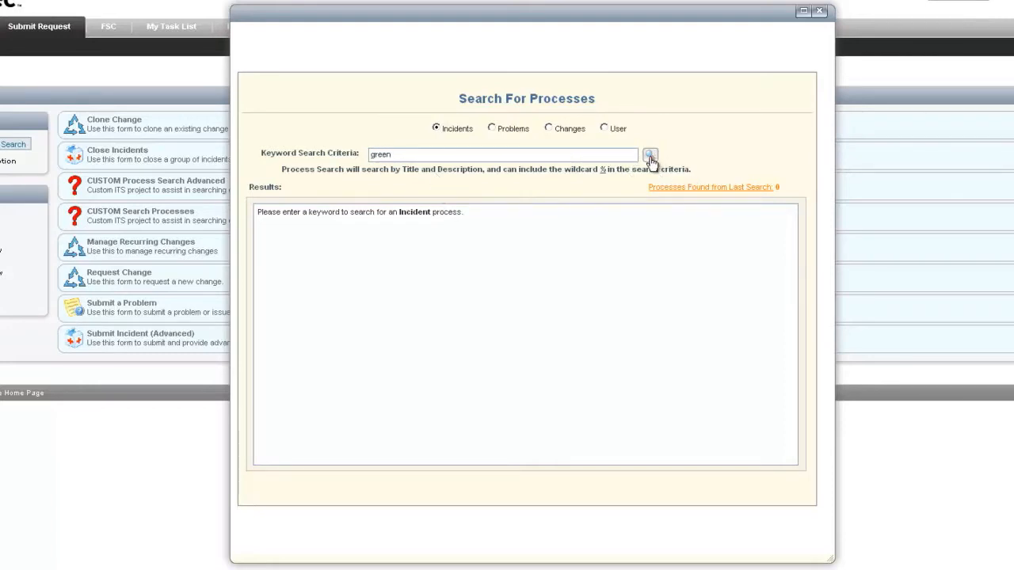
mouse_move(566, 254)
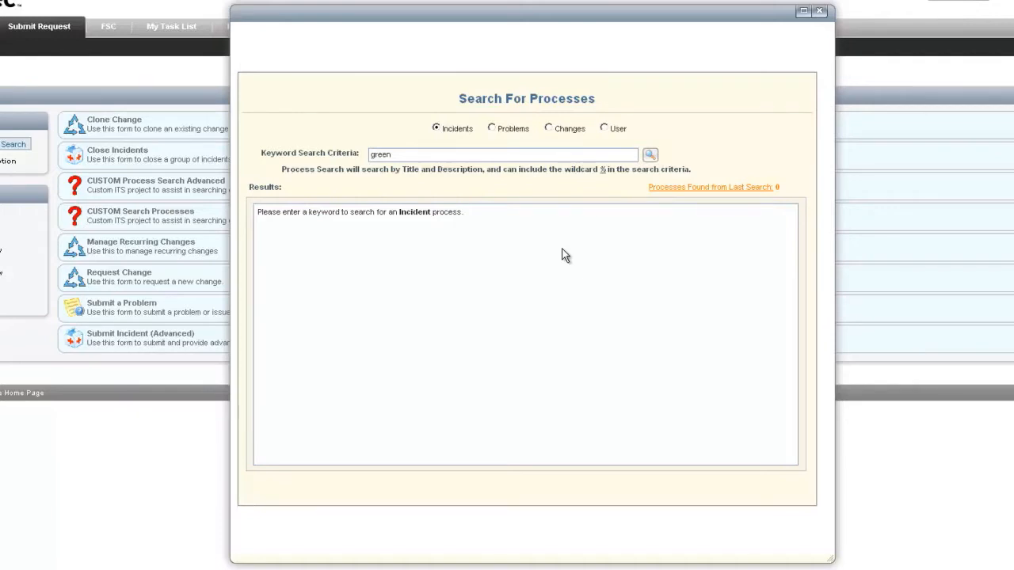
left_click(650, 154)
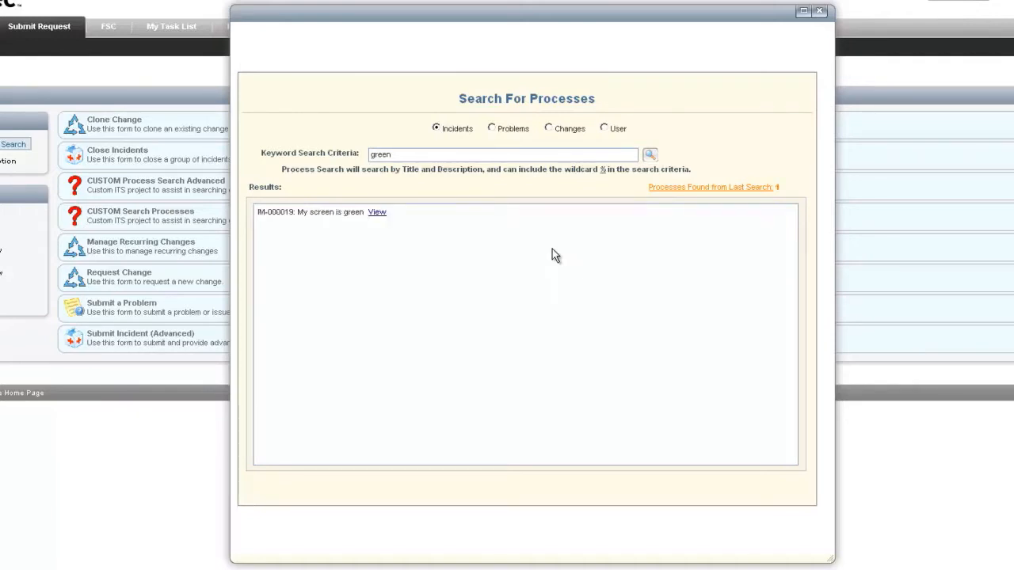
mouse_move(325, 221)
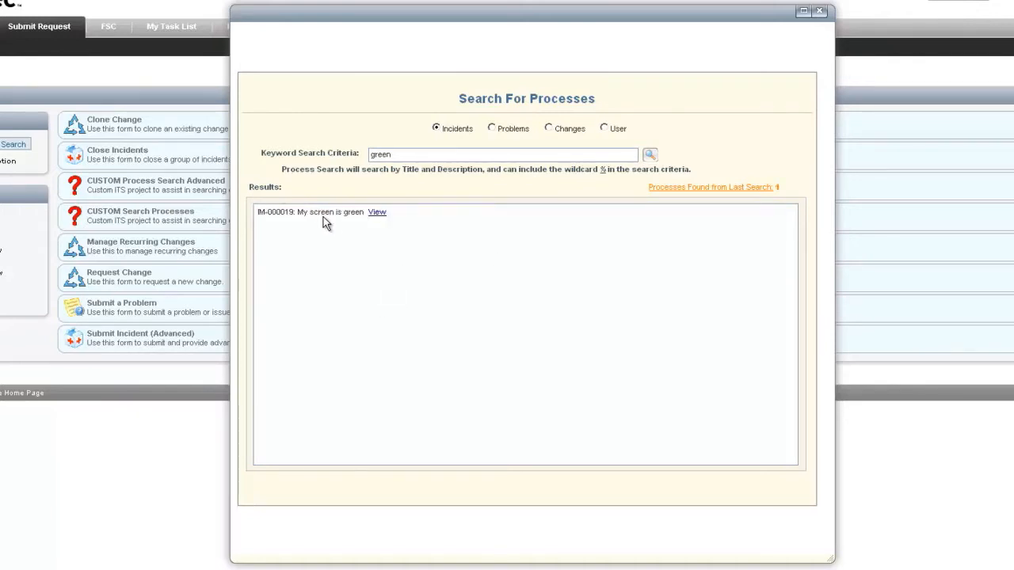
mouse_move(377, 214)
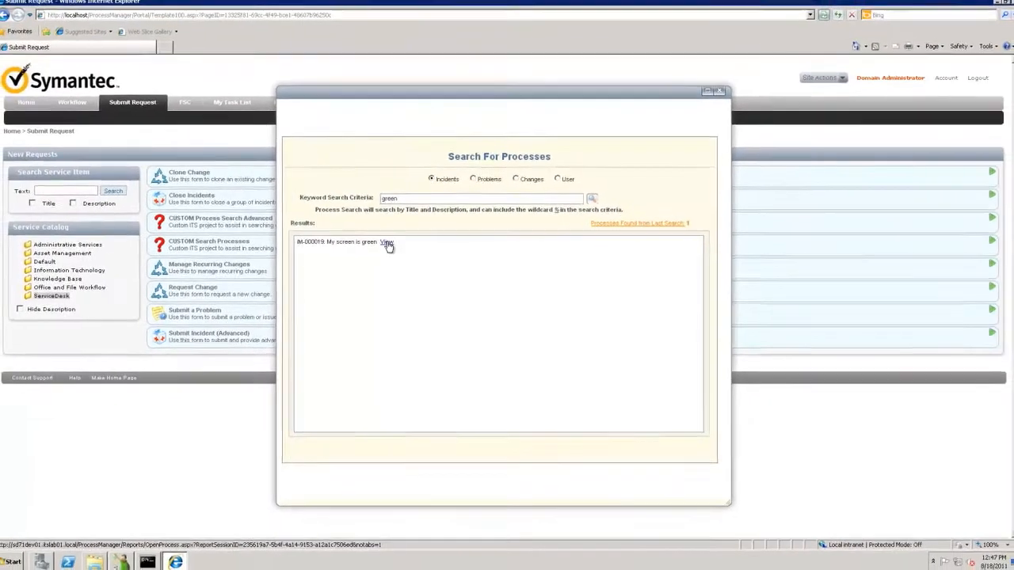
Step: View incident IM-000019's details, contacts and history, then close the window
left_click(386, 240)
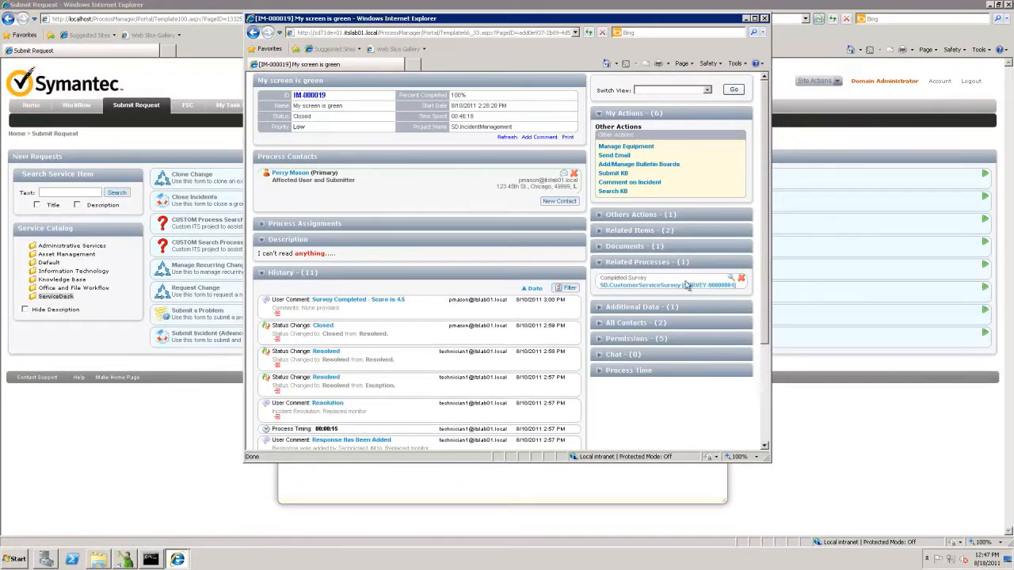
mouse_move(632, 429)
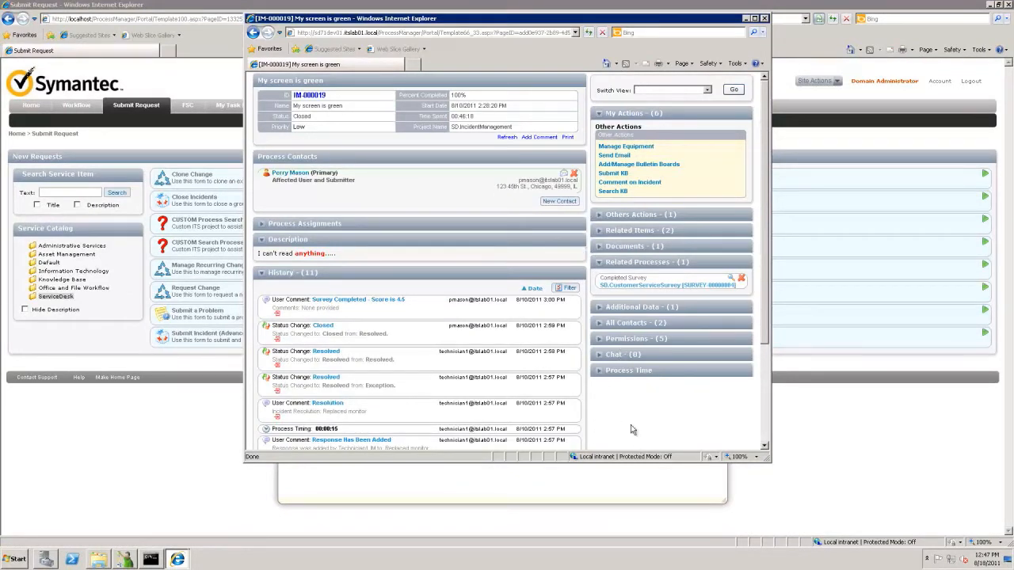
mouse_move(745, 44)
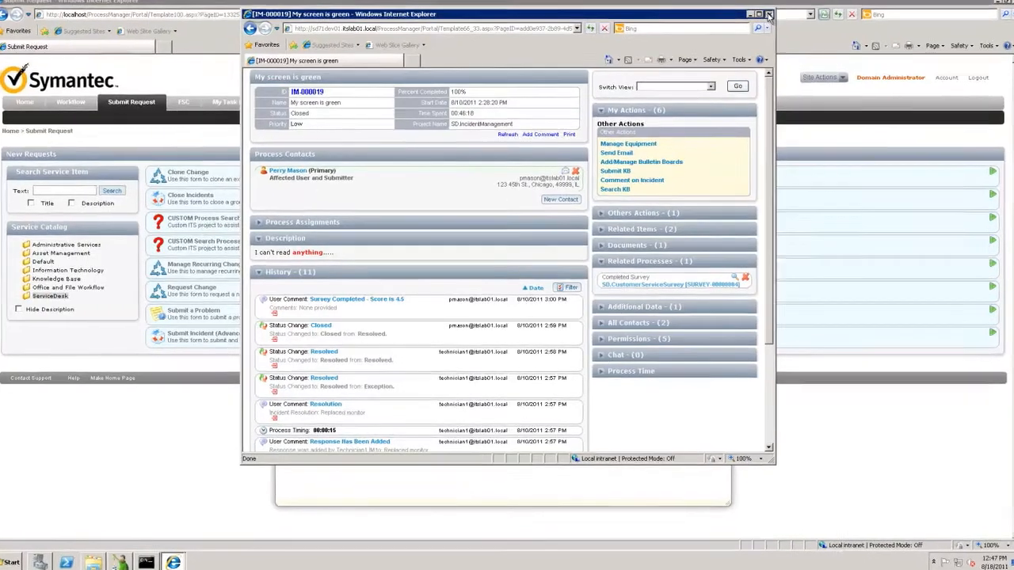
left_click(770, 13)
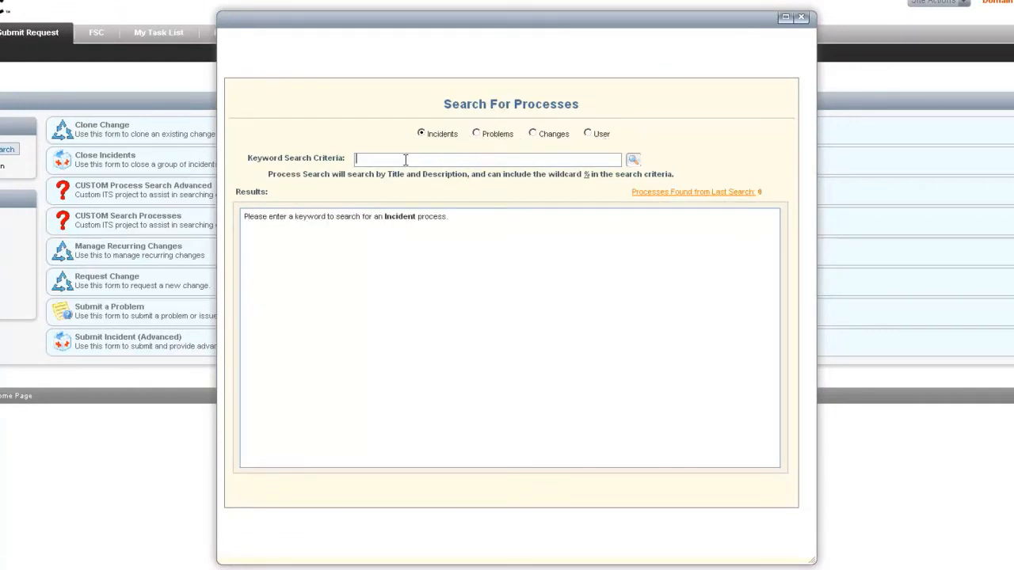
Step: Search users for 'spade' and show Sam Spade's previous incident submissions
type("spad")
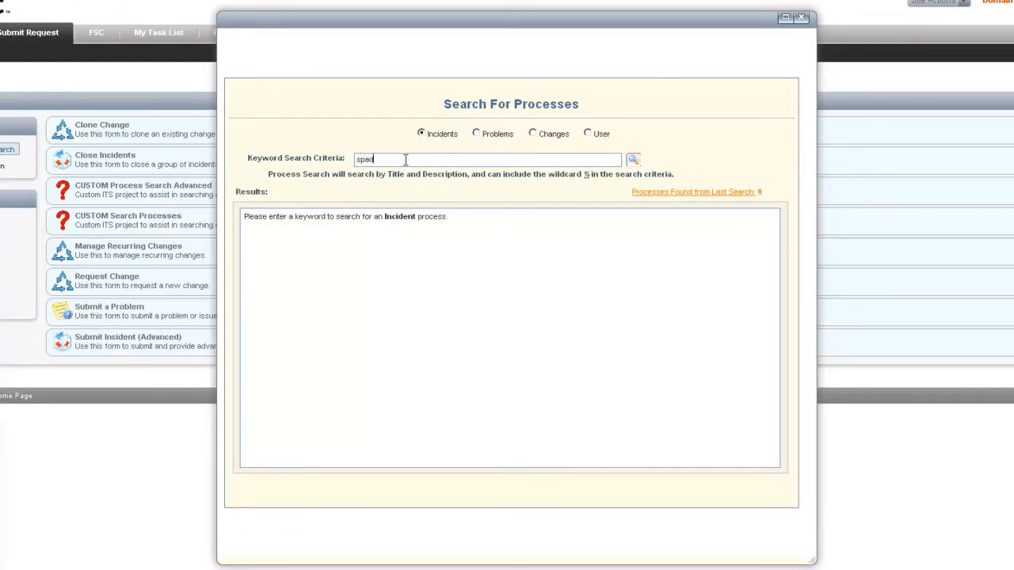
type("de")
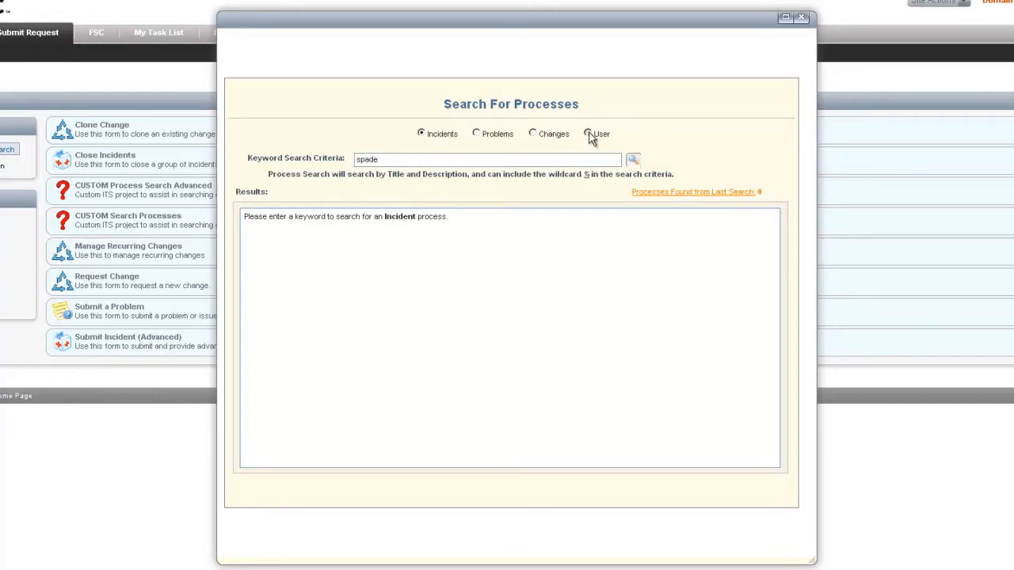
left_click(588, 133)
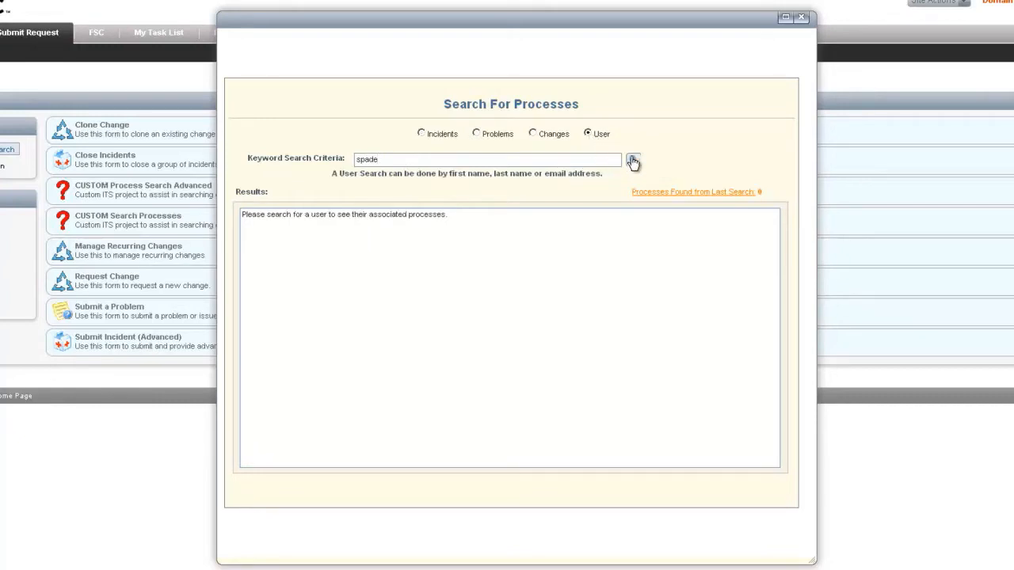
left_click(632, 160)
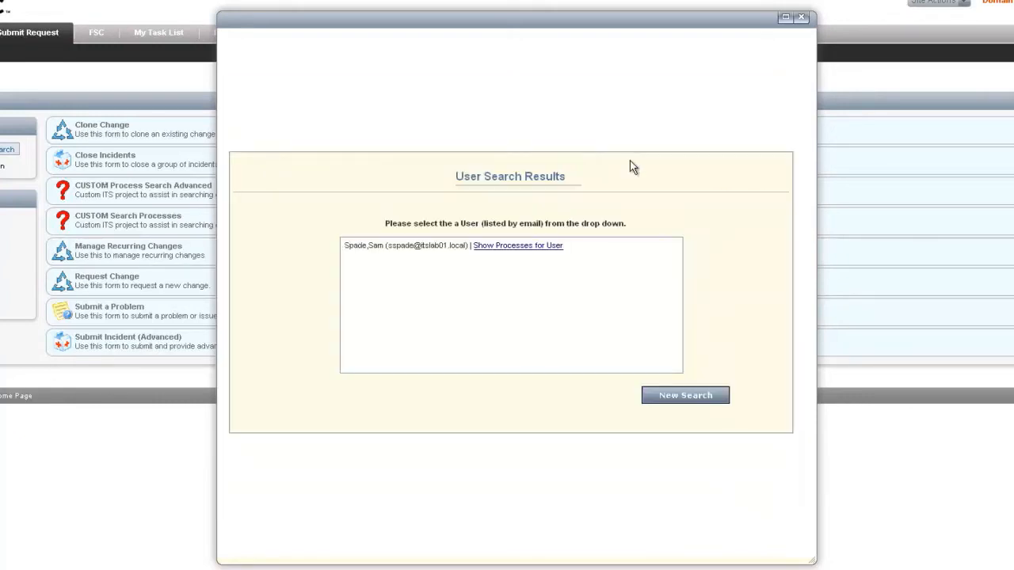
mouse_move(507, 252)
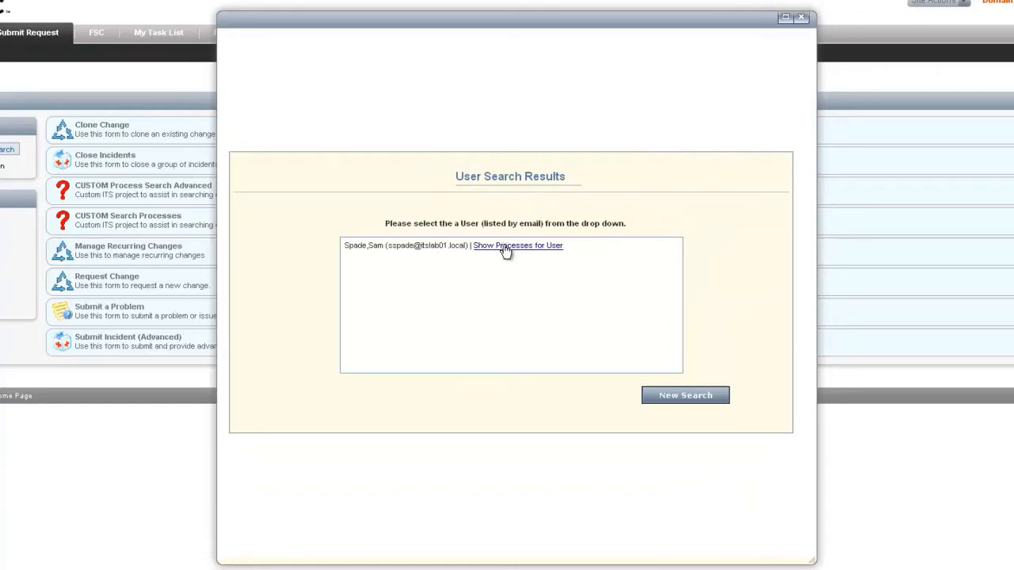
left_click(517, 246)
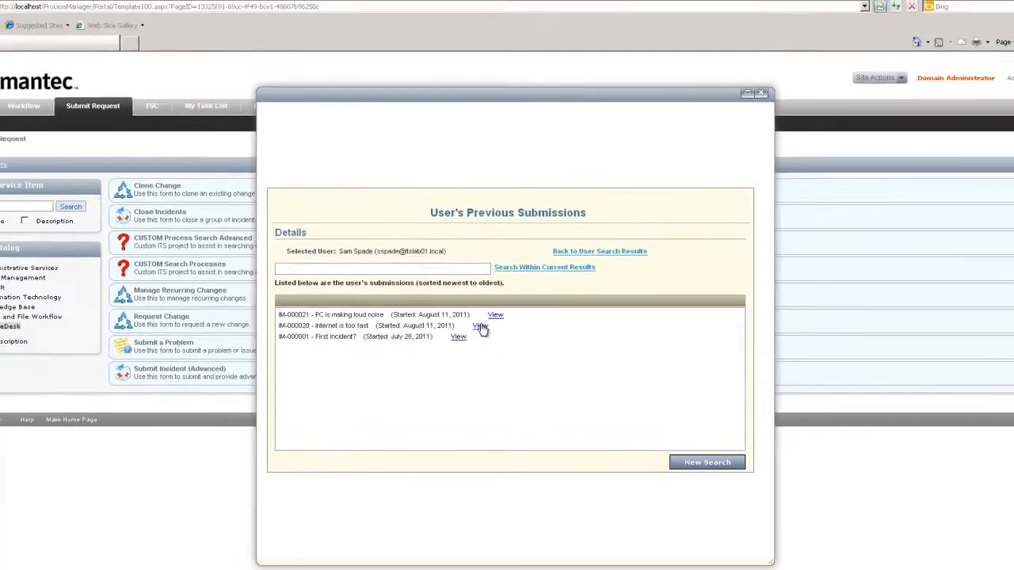
Step: View IM-000020, filter the submissions by 'fas', then start a new process search
left_click(481, 326)
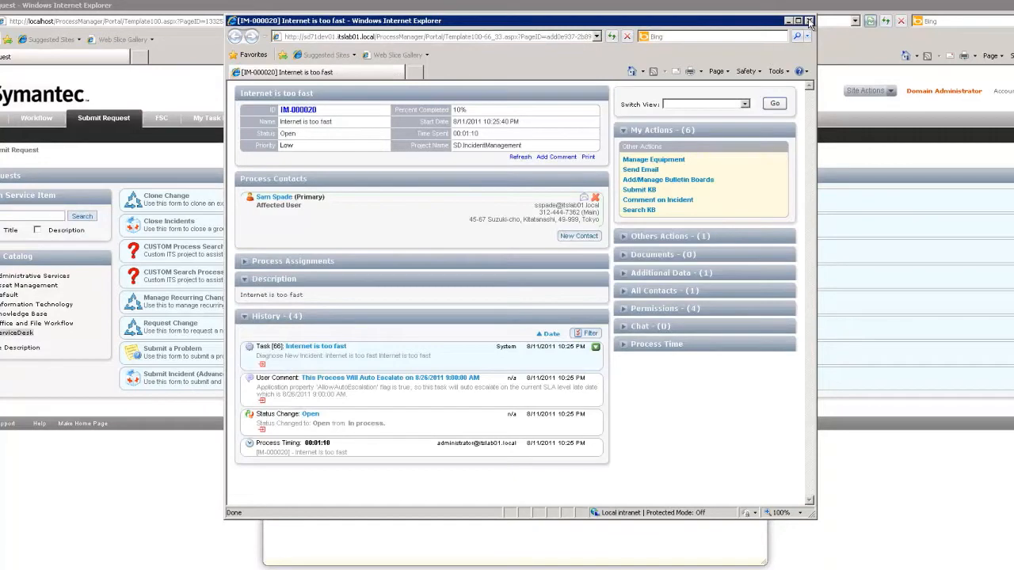
left_click(808, 21)
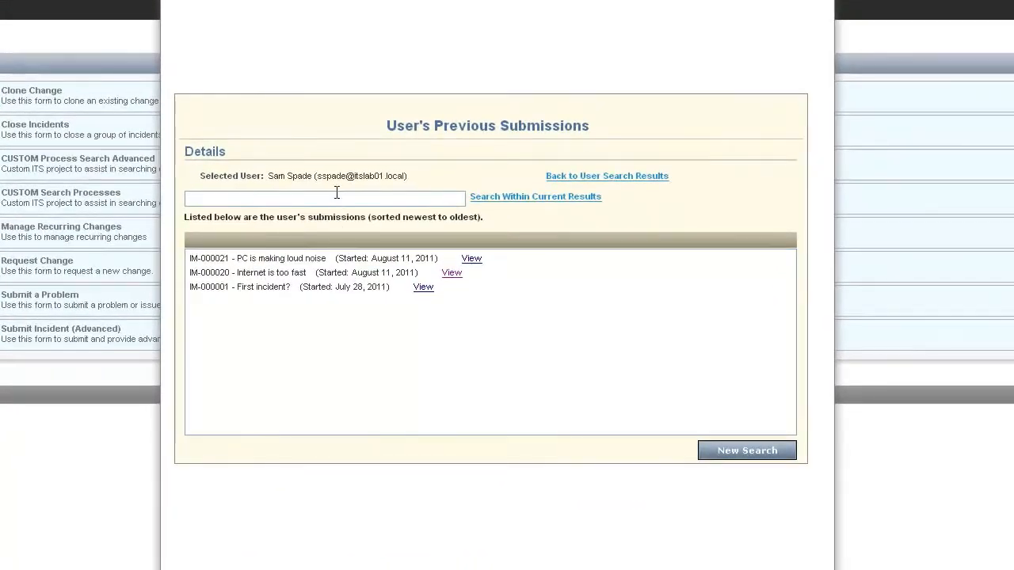
left_click(325, 198)
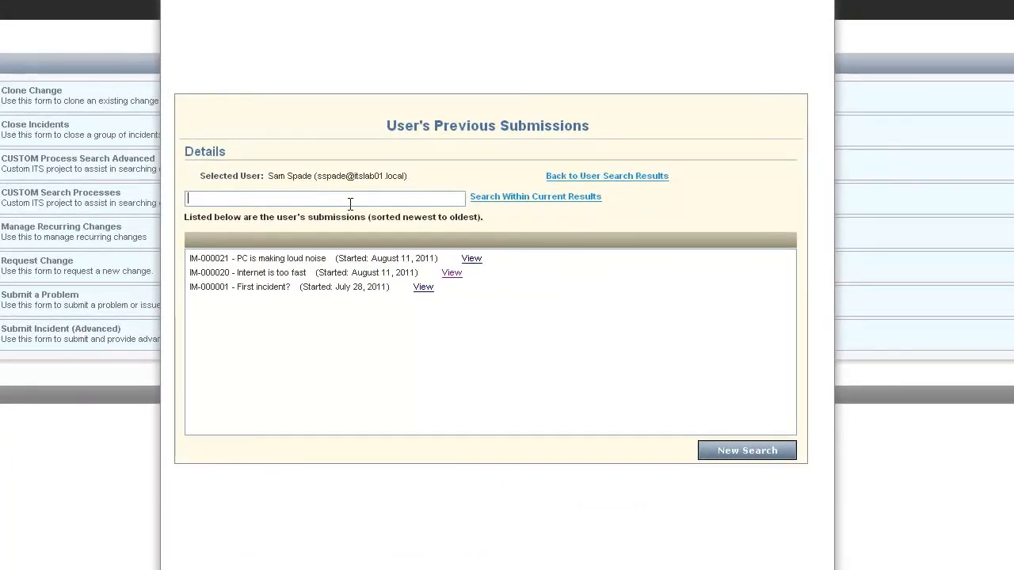
type("fas")
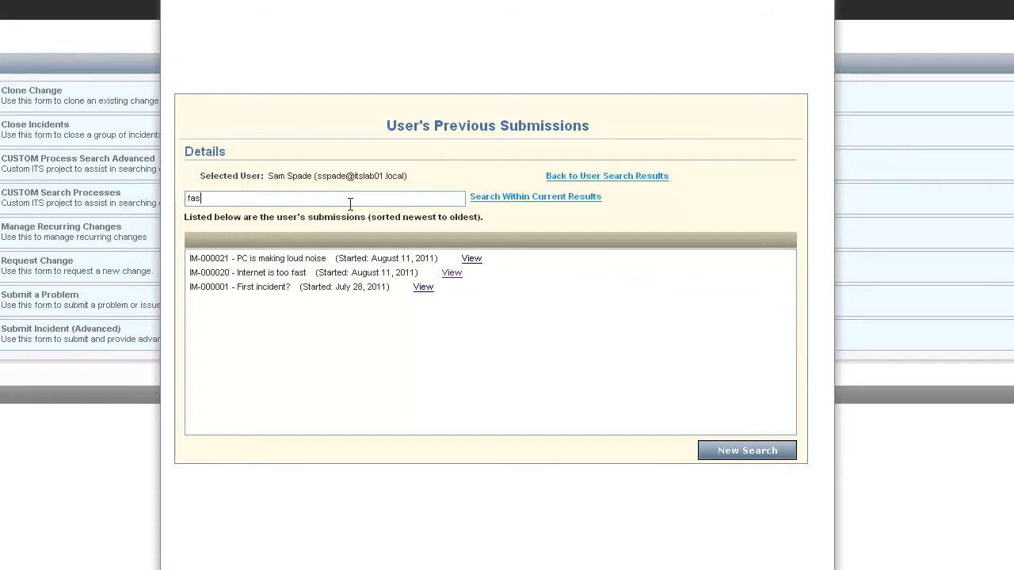
left_click(536, 196)
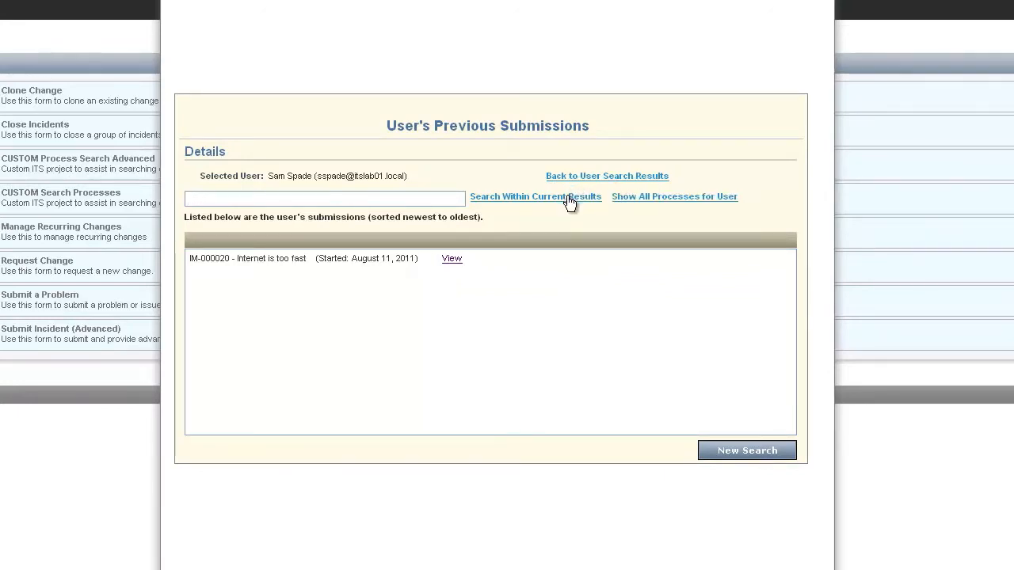
mouse_move(339, 251)
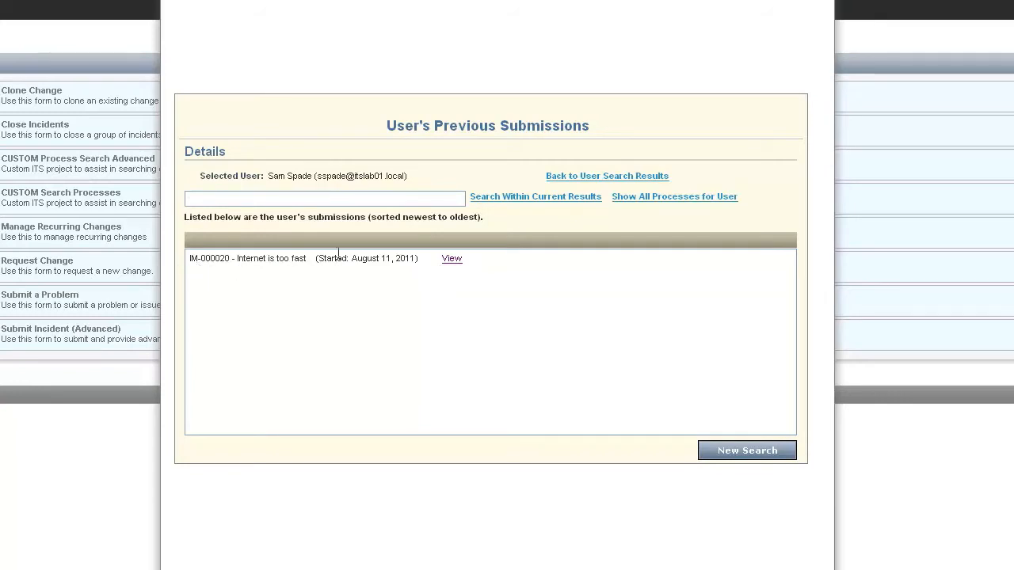
mouse_move(465, 293)
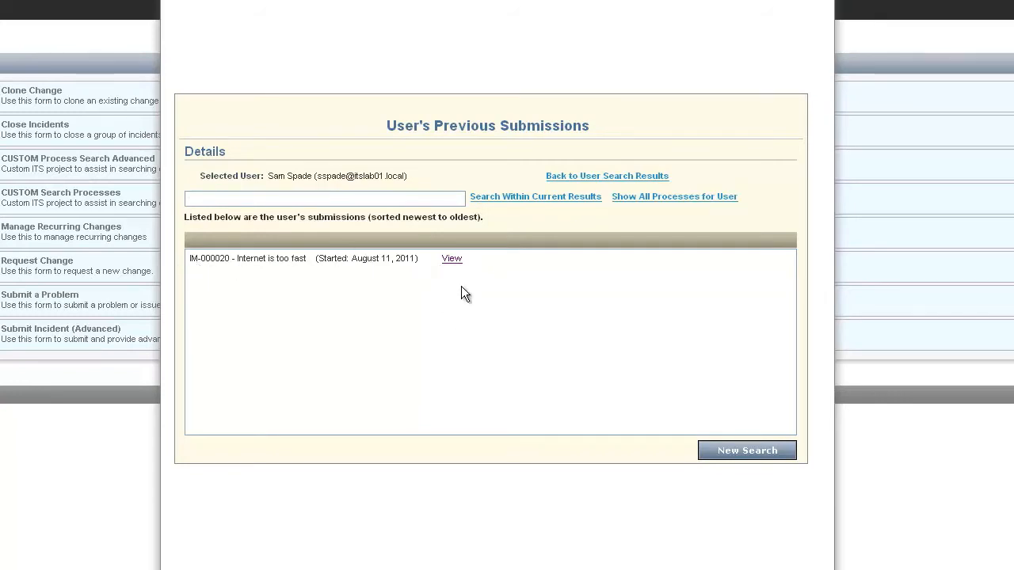
mouse_move(637, 431)
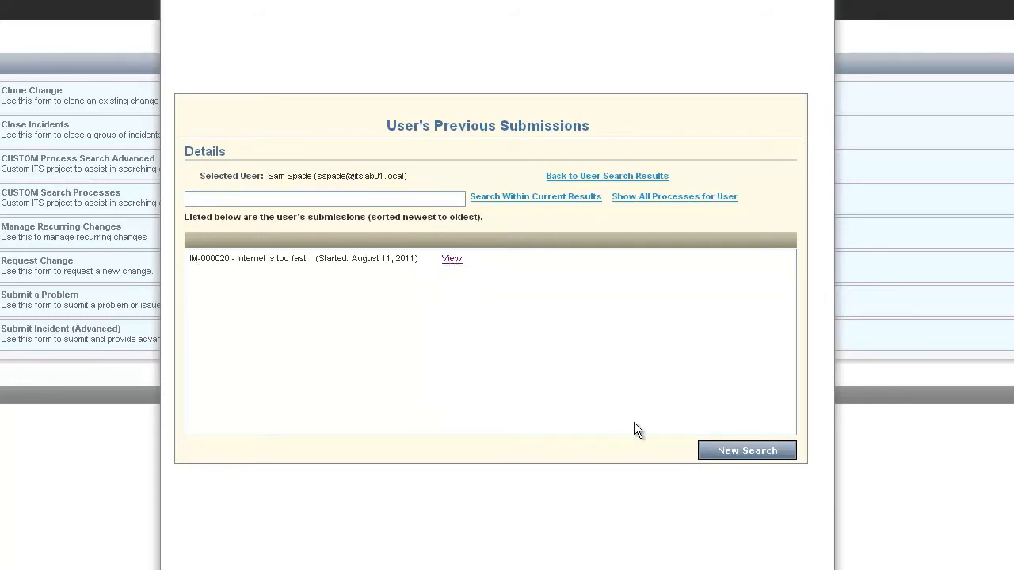
left_click(745, 450)
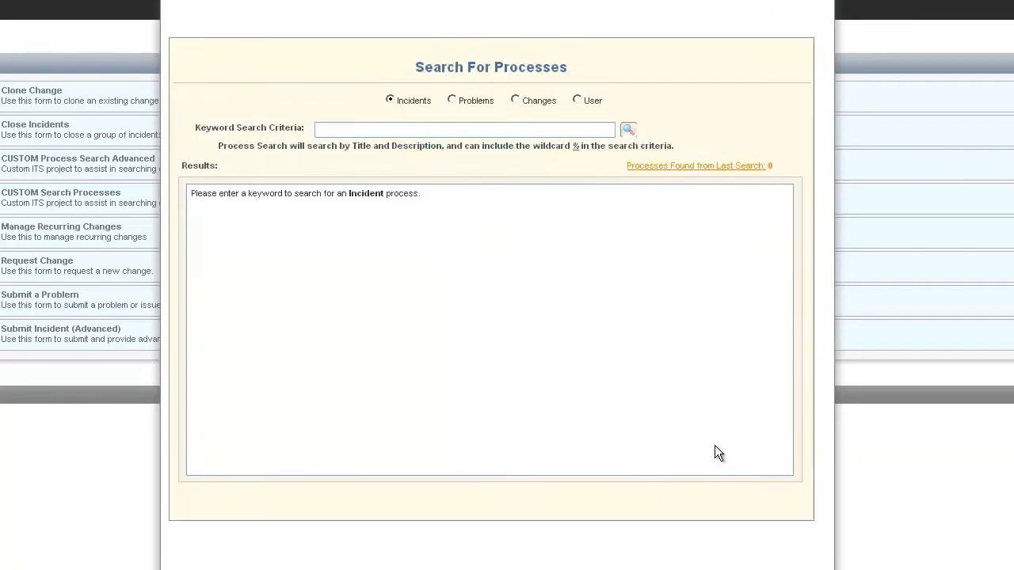
mouse_move(754, 54)
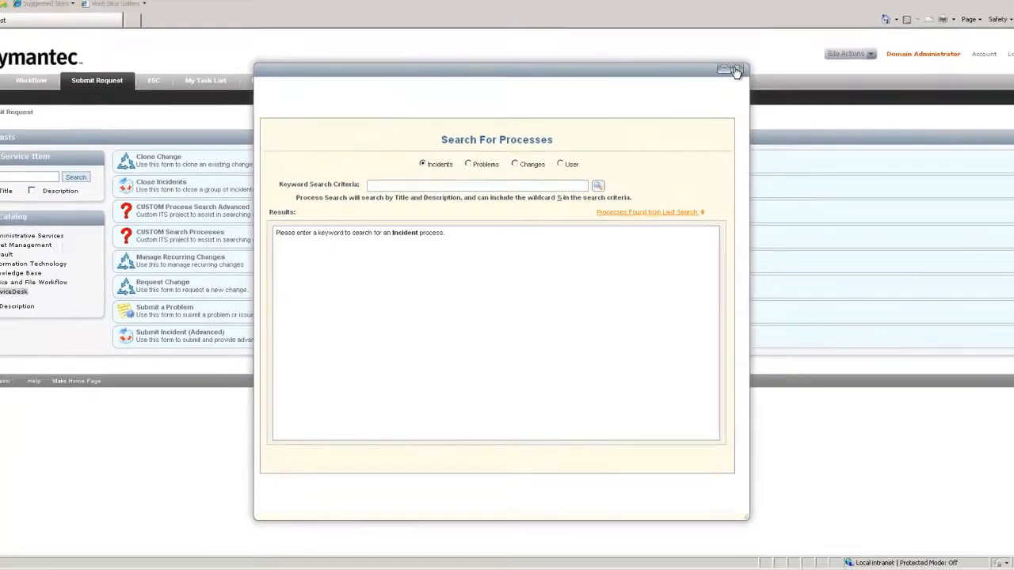
Step: Switch to the CUSTOM Process Search Advanced form with type, status and date filters
left_click(737, 70)
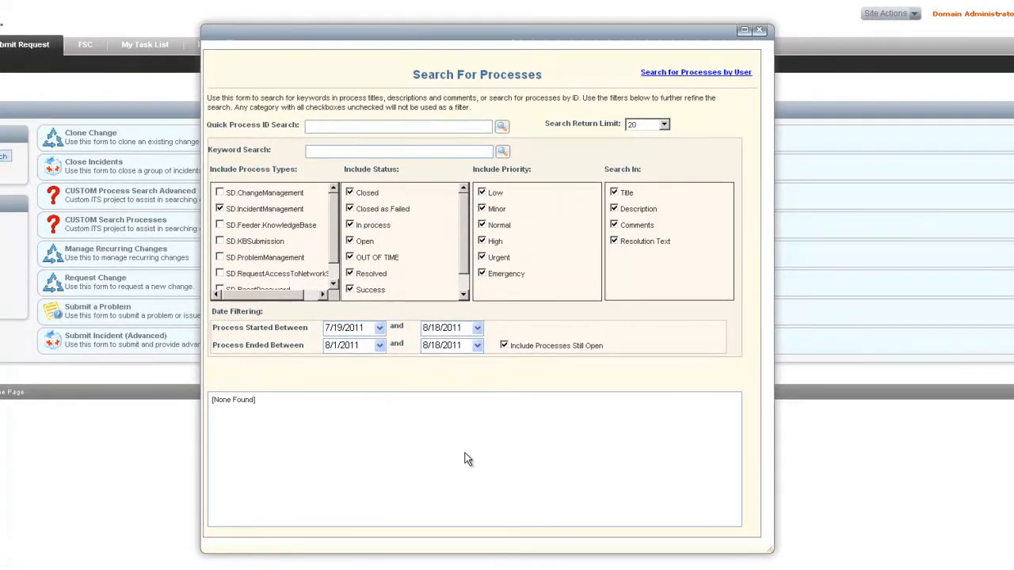
mouse_move(286, 111)
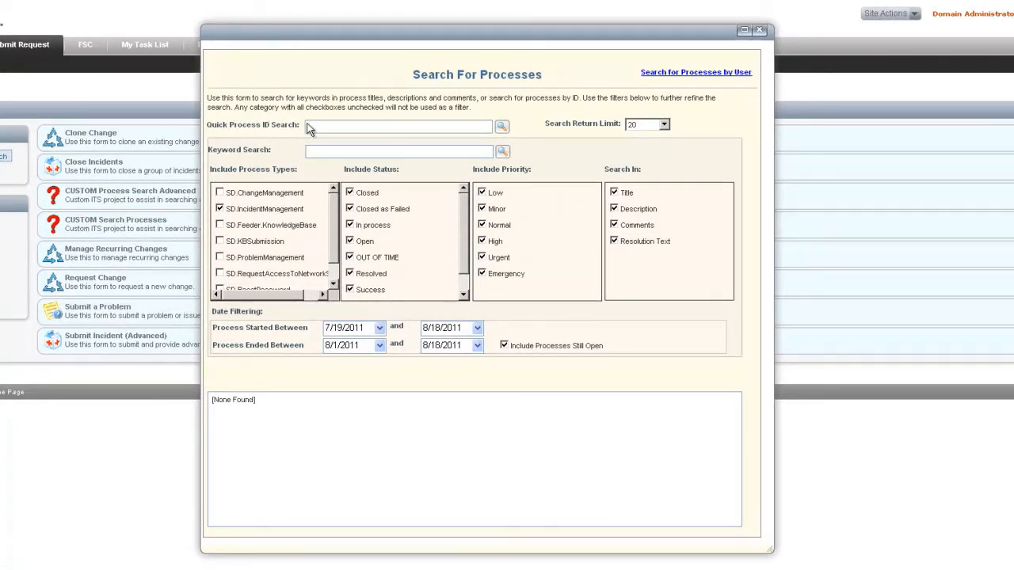
Step: Run a Quick Process ID Search for '1', keeping the Search Return Limit at 20
left_click(396, 126)
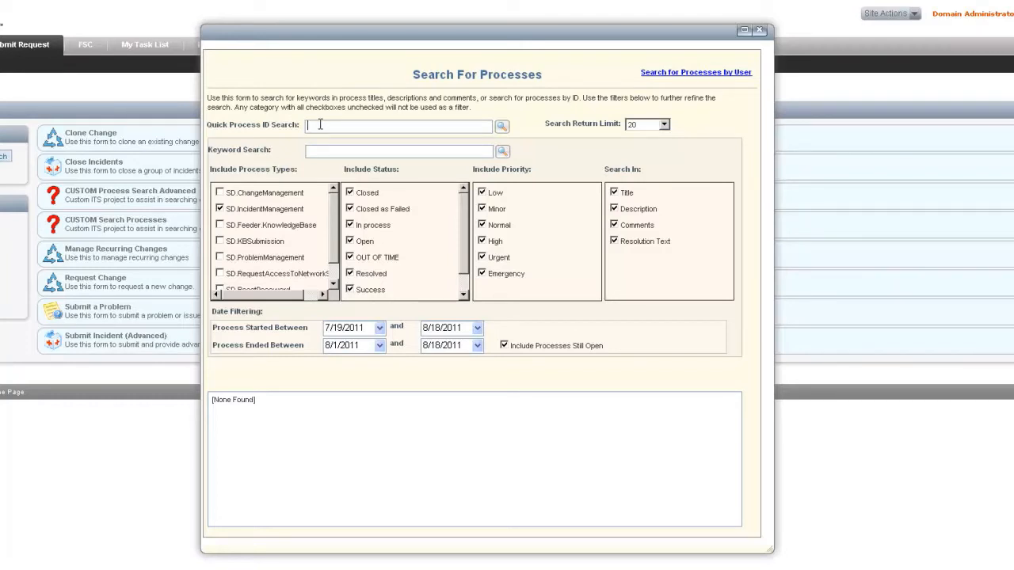
type("1")
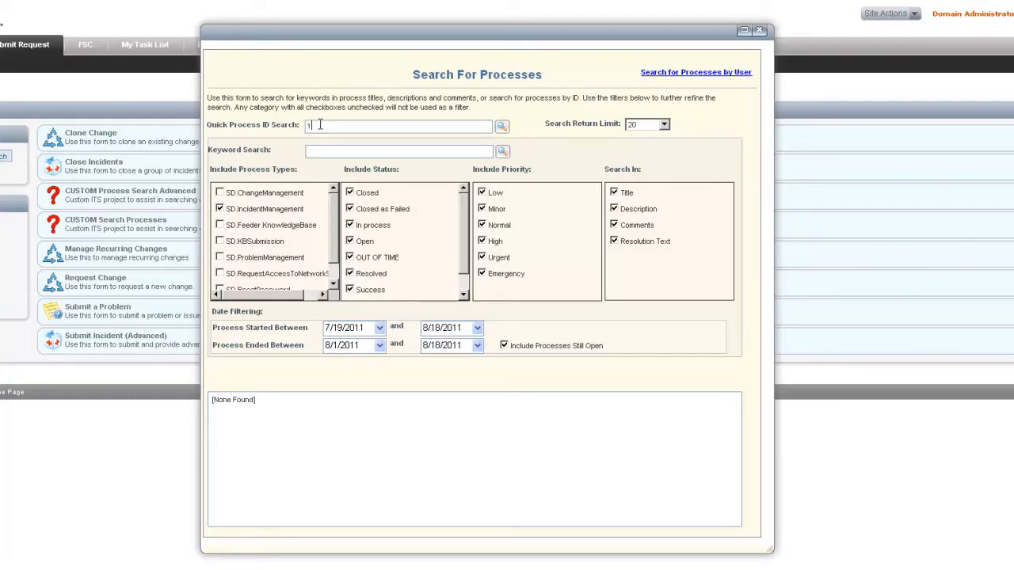
left_click(501, 127)
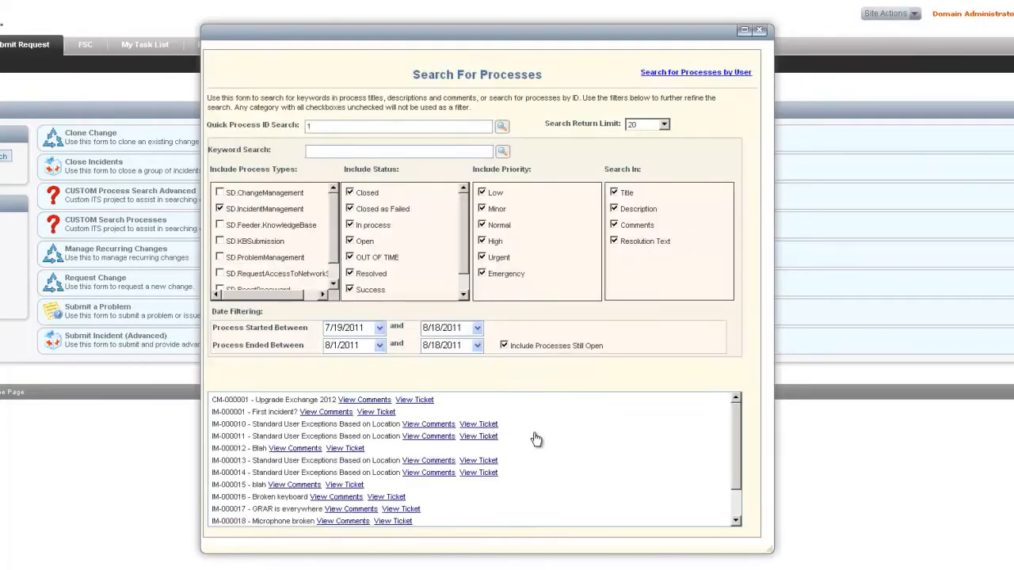
scroll("down", 3)
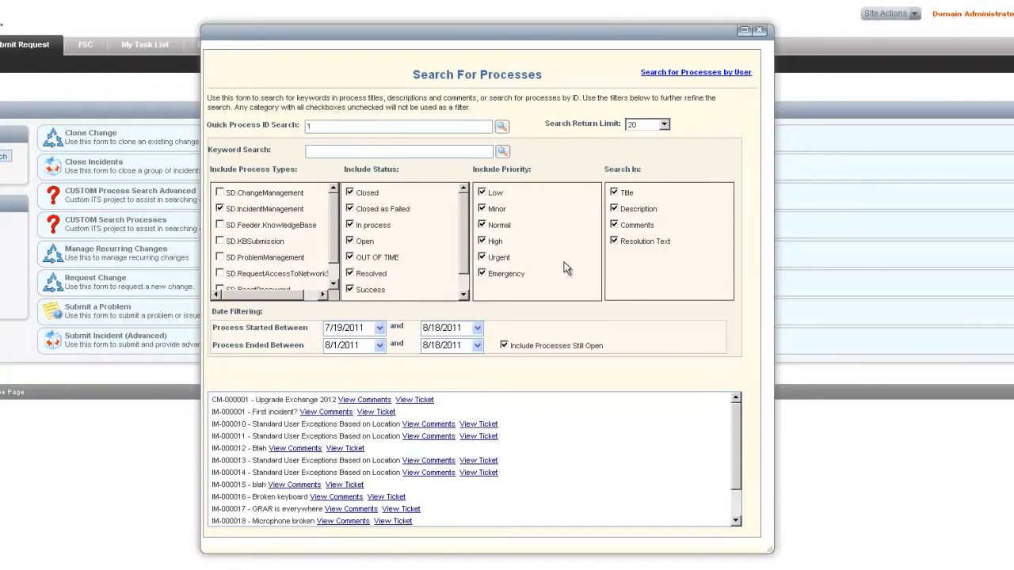
mouse_move(637, 146)
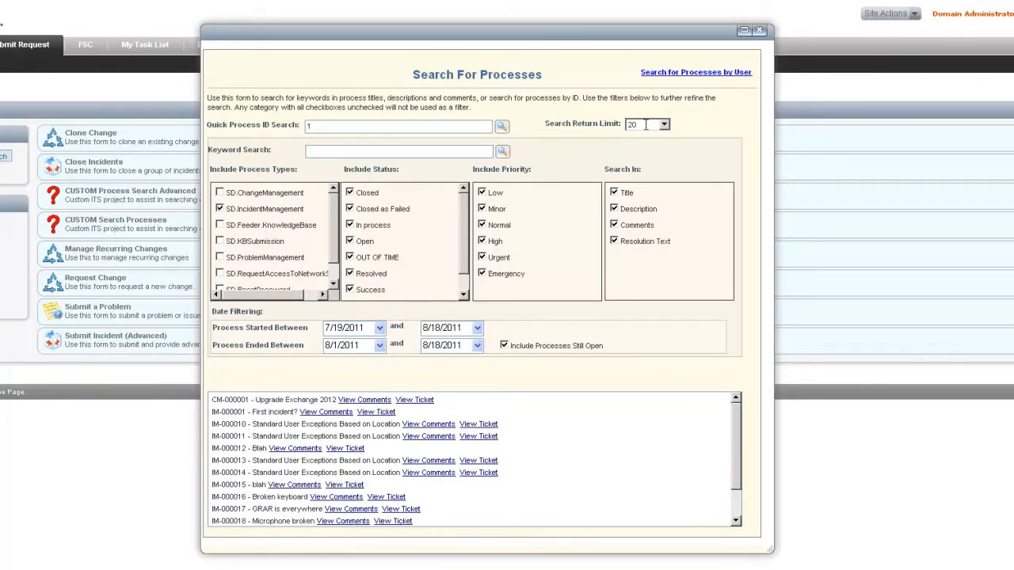
mouse_move(647, 129)
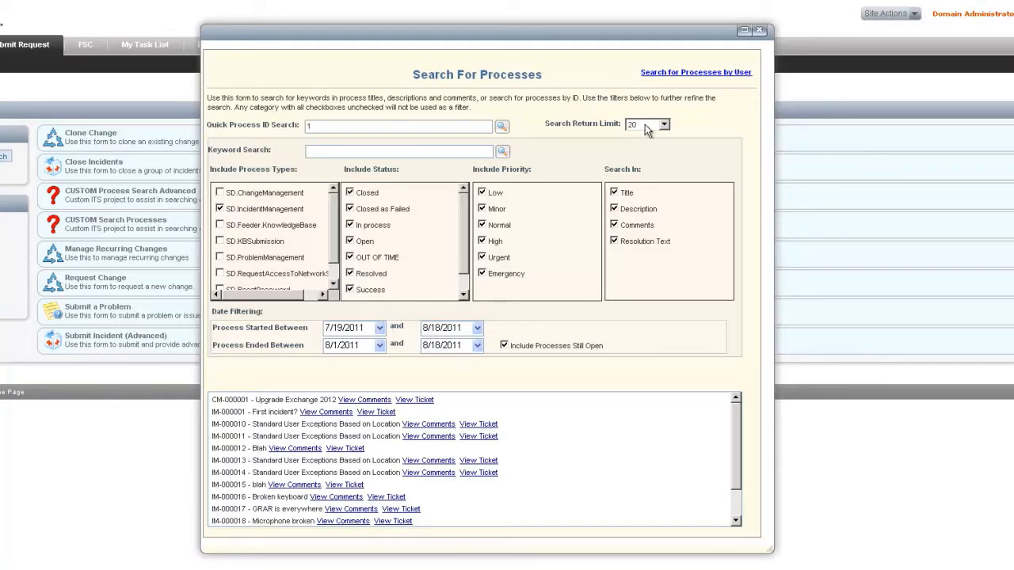
mouse_move(669, 130)
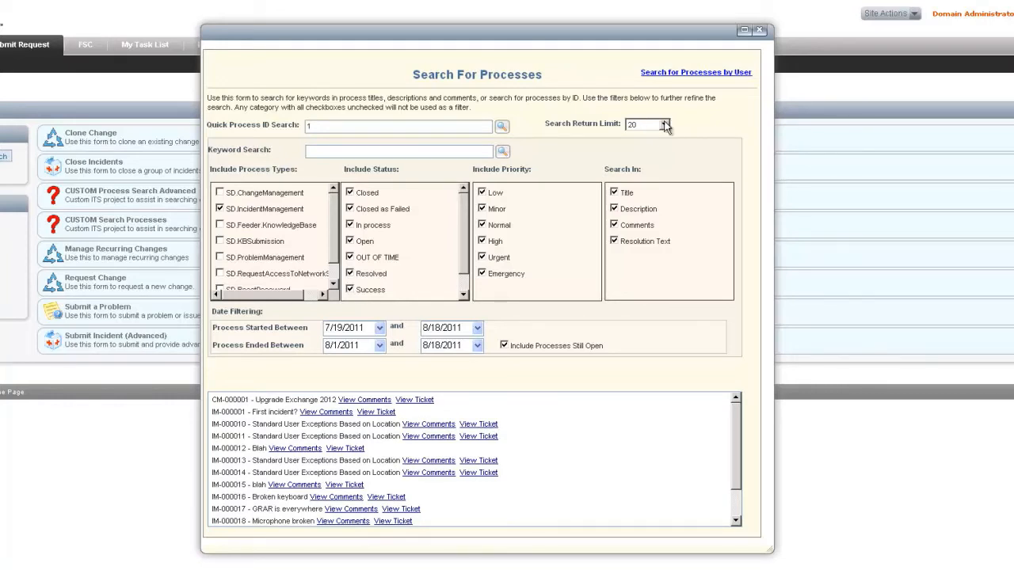
left_click(663, 125)
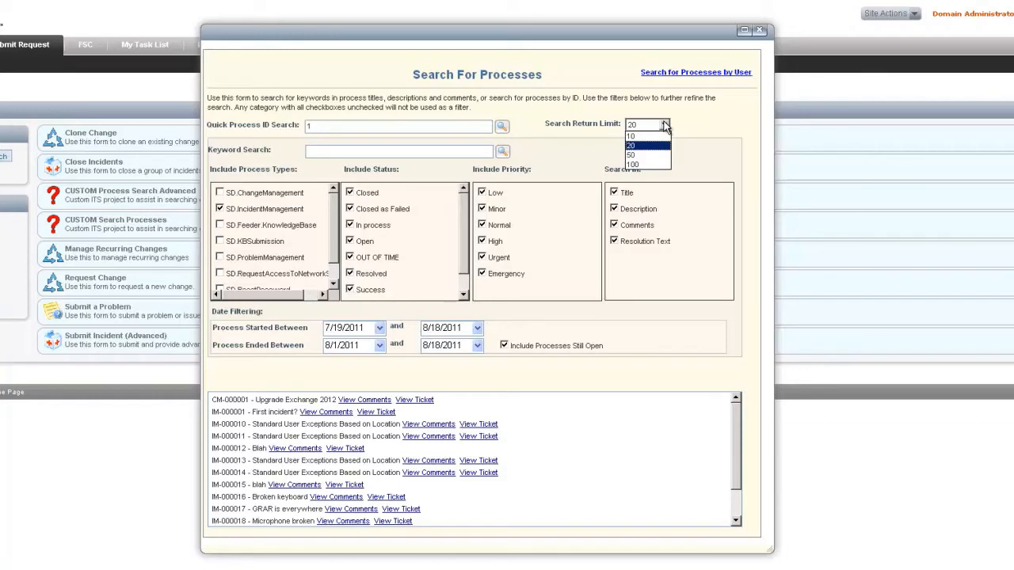
mouse_move(675, 123)
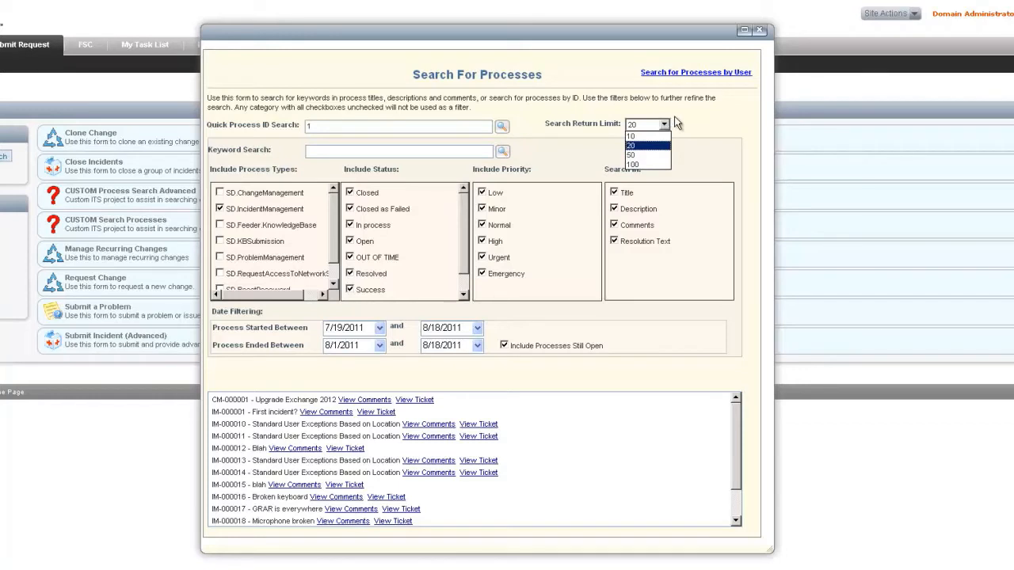
left_click(646, 155)
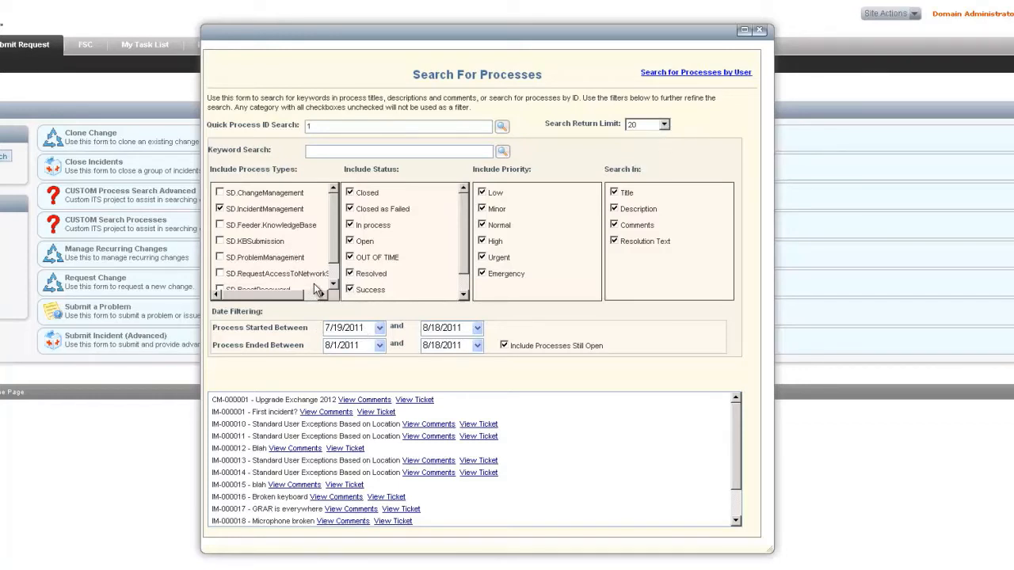
mouse_move(377, 266)
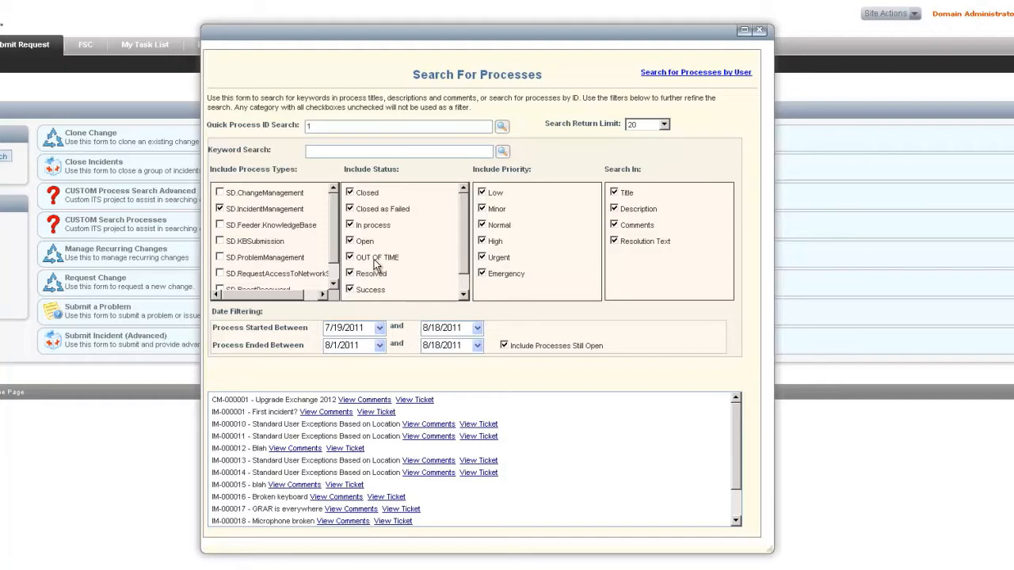
mouse_move(285, 149)
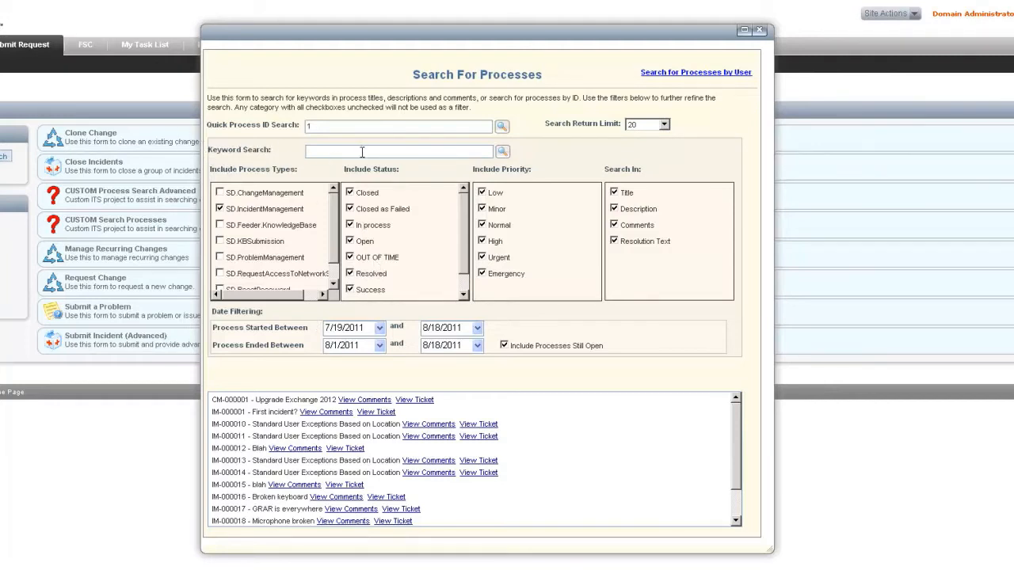
mouse_move(349, 151)
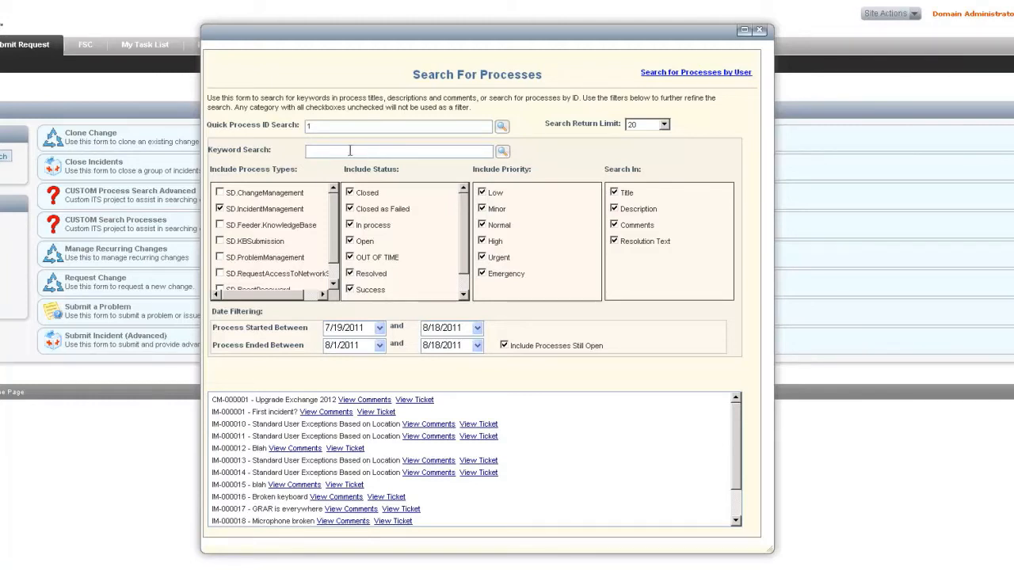
mouse_move(222, 171)
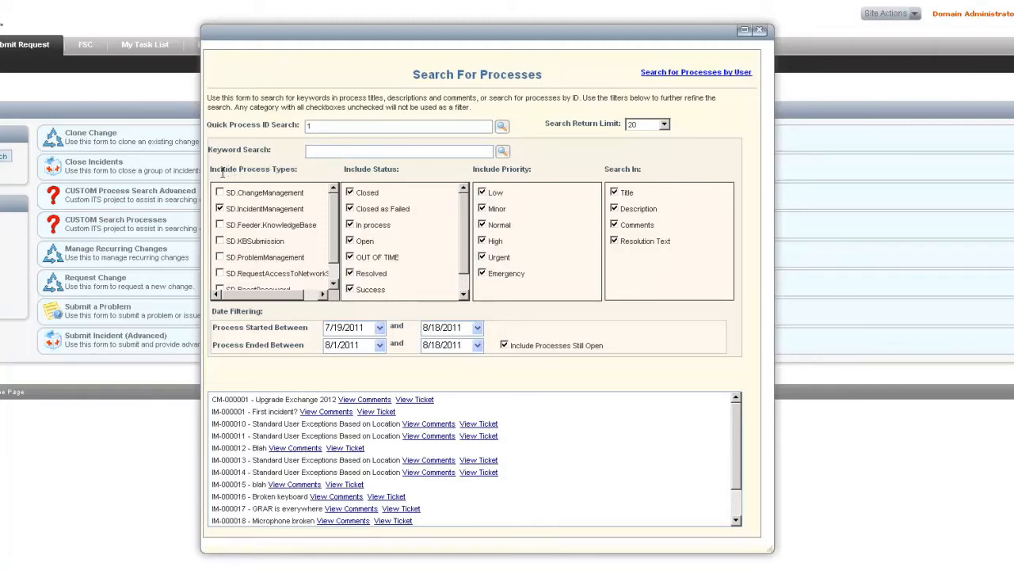
mouse_move(295, 181)
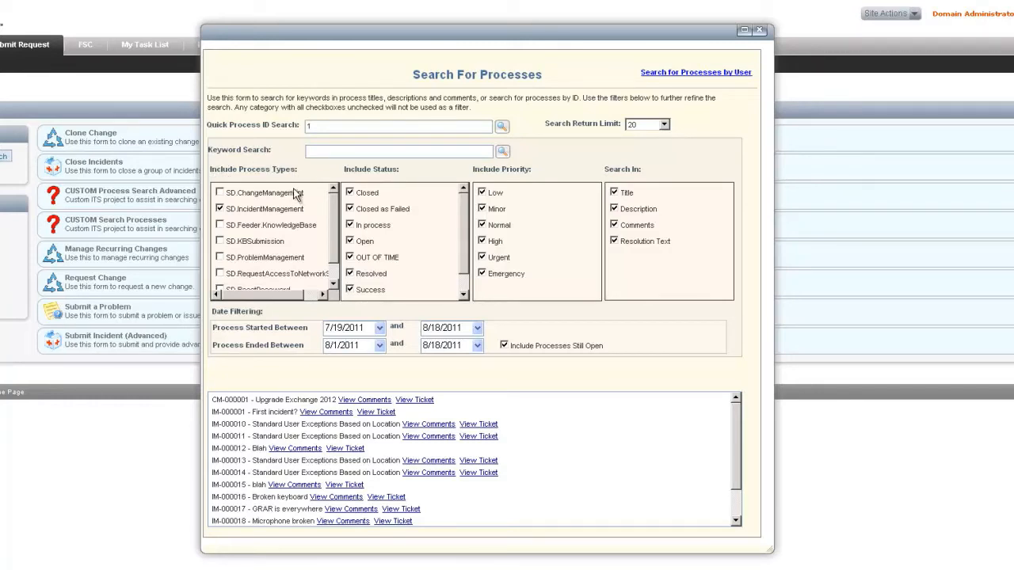
mouse_move(336, 222)
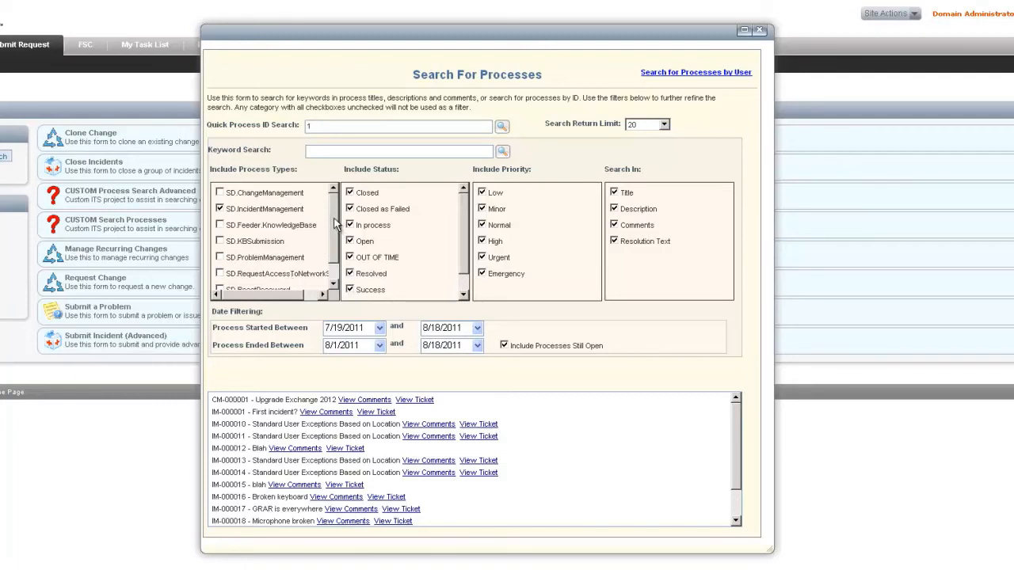
mouse_move(383, 244)
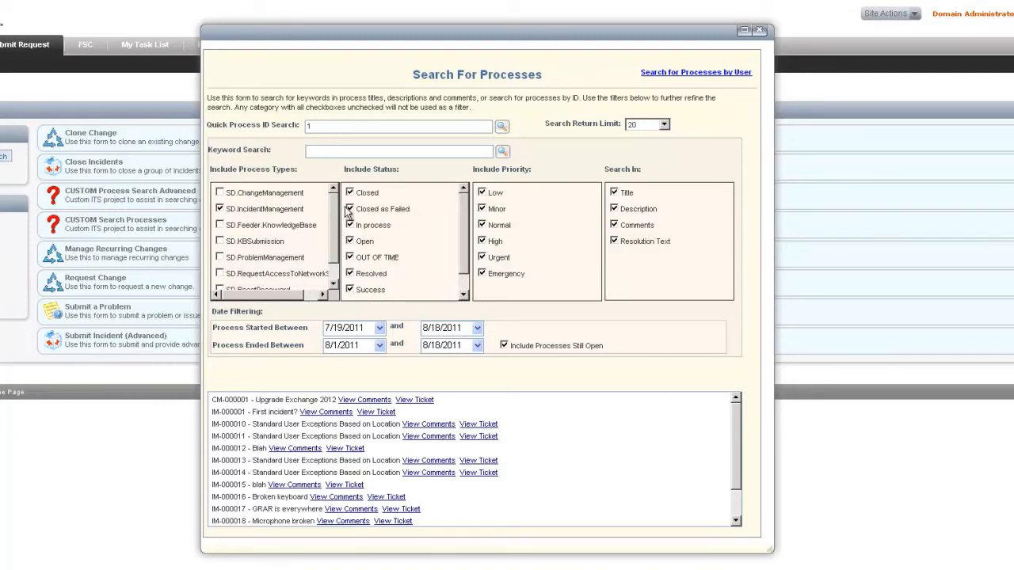
mouse_move(404, 177)
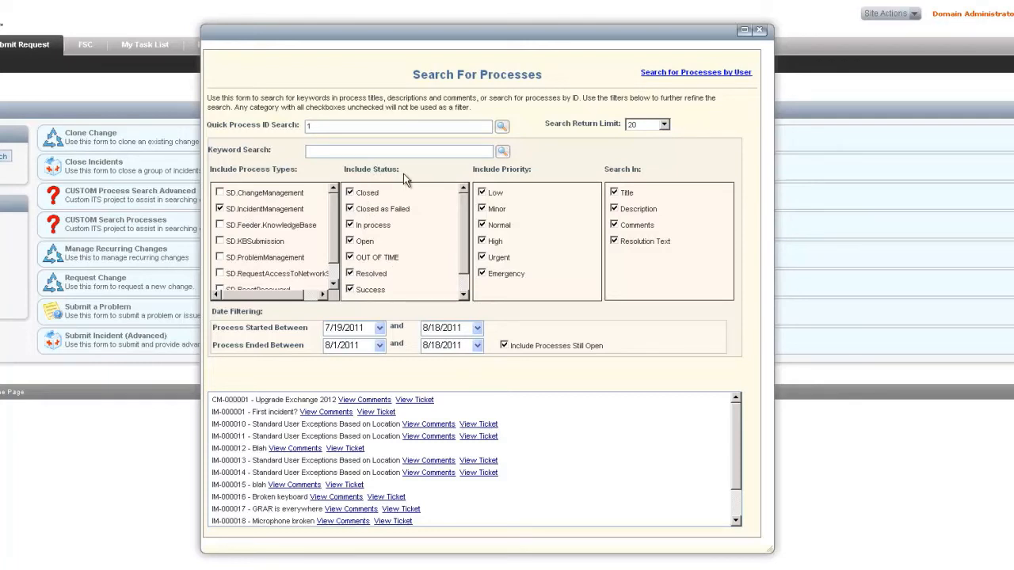
mouse_move(396, 308)
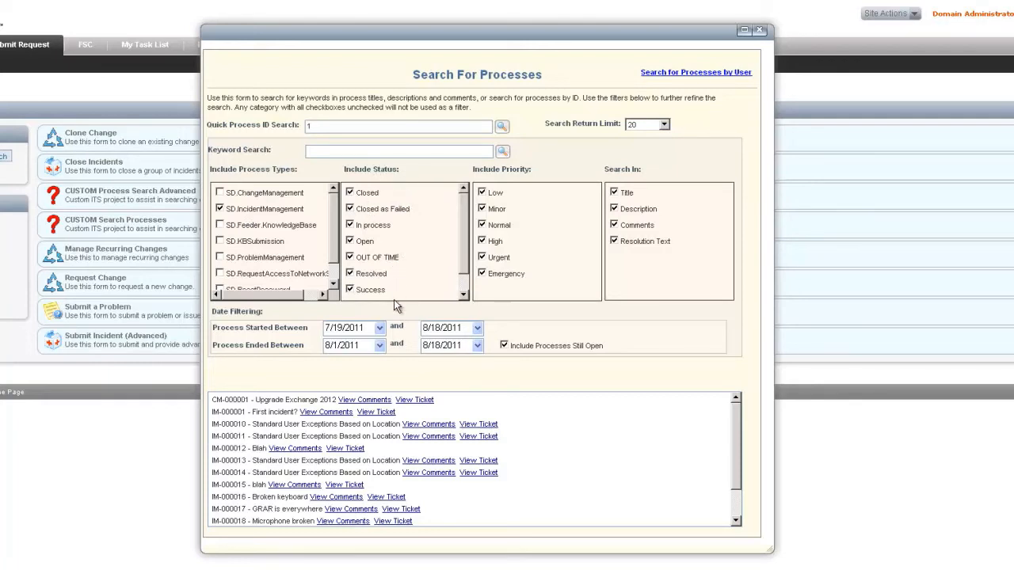
mouse_move(412, 291)
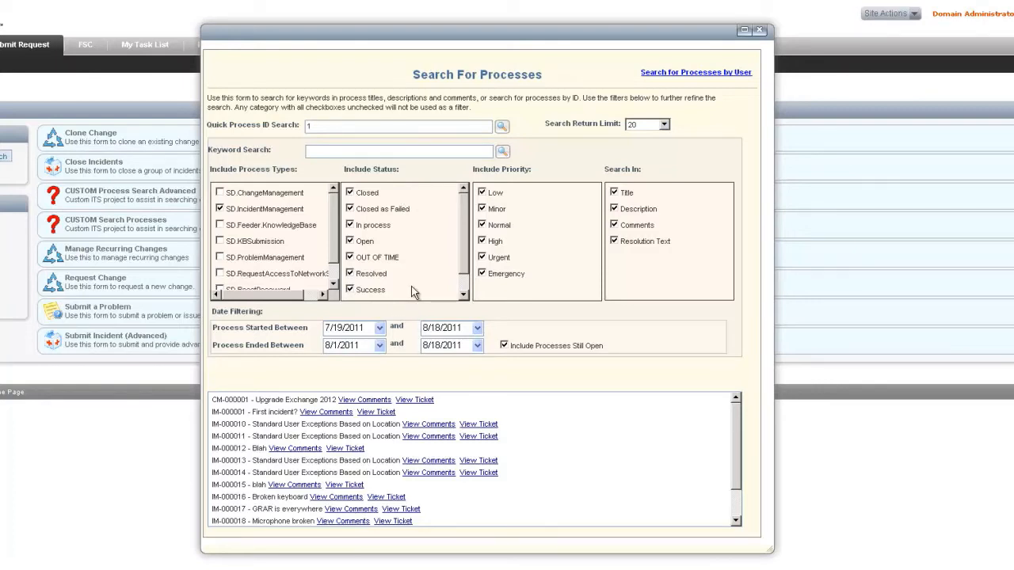
mouse_move(561, 199)
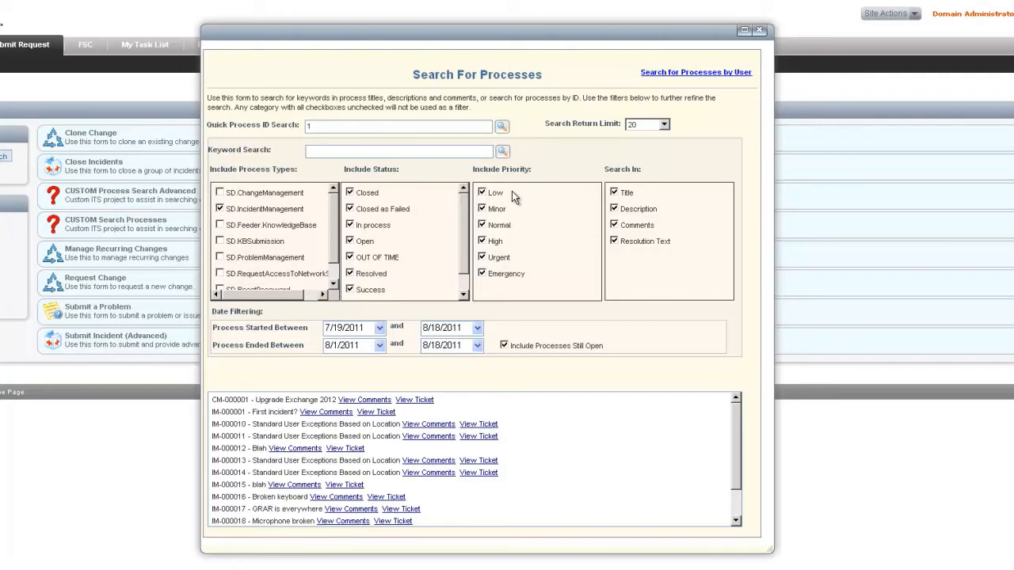
mouse_move(662, 193)
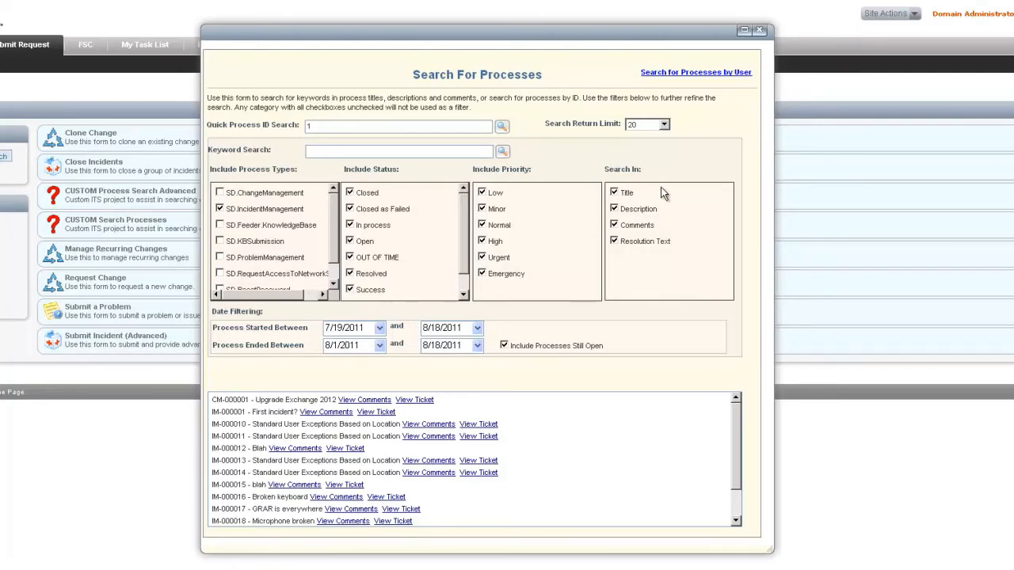
mouse_move(668, 257)
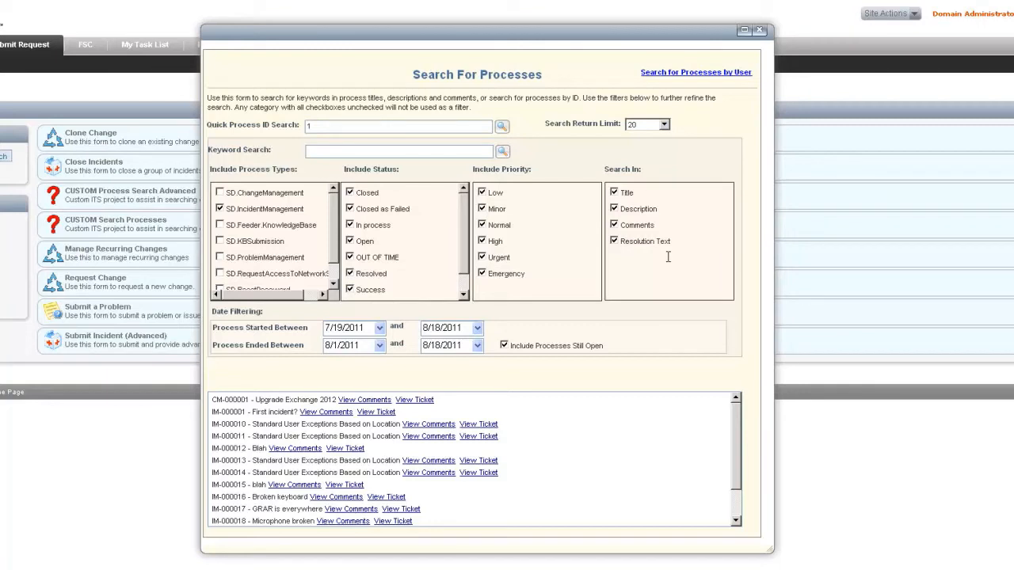
Step: Keyword-search 'gre', narrowing results to IM-000001 and IM-000019
left_click(399, 150)
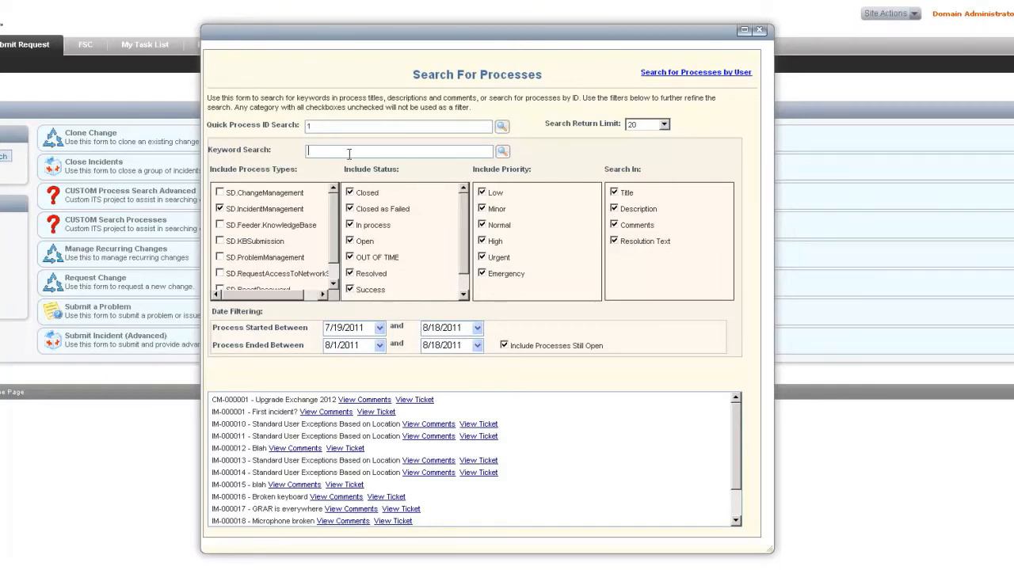
type("gre")
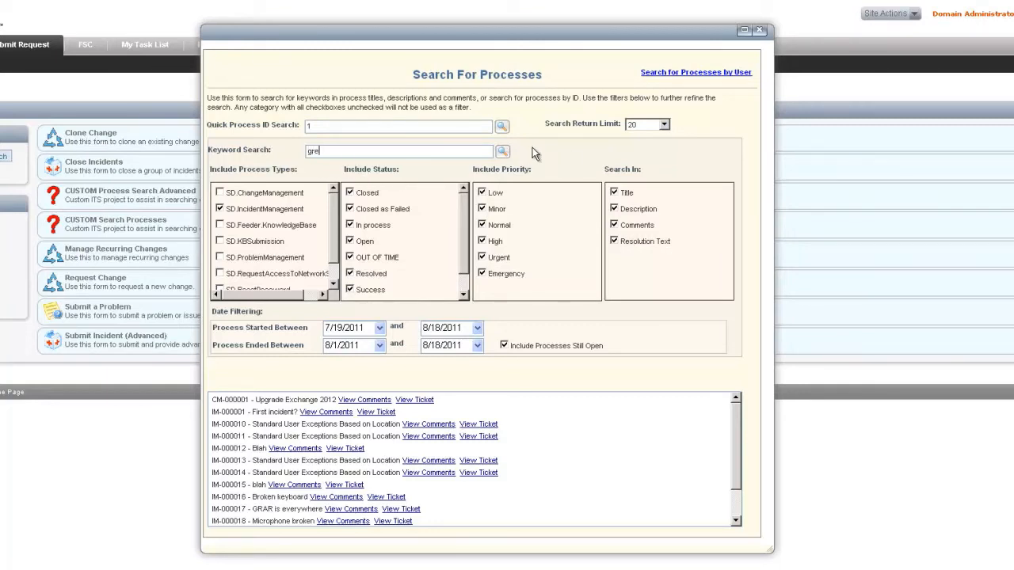
left_click(503, 152)
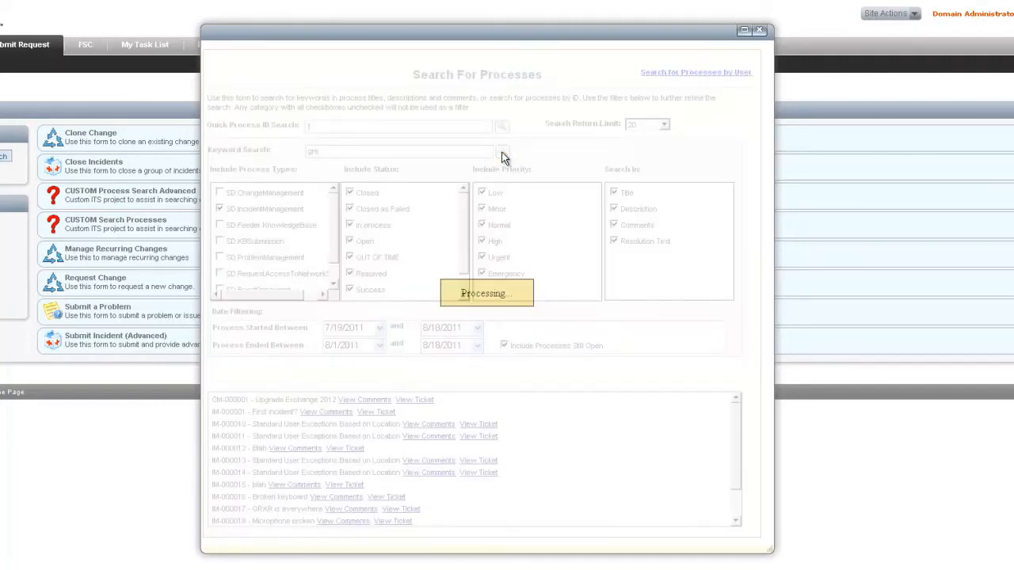
left_click(502, 152)
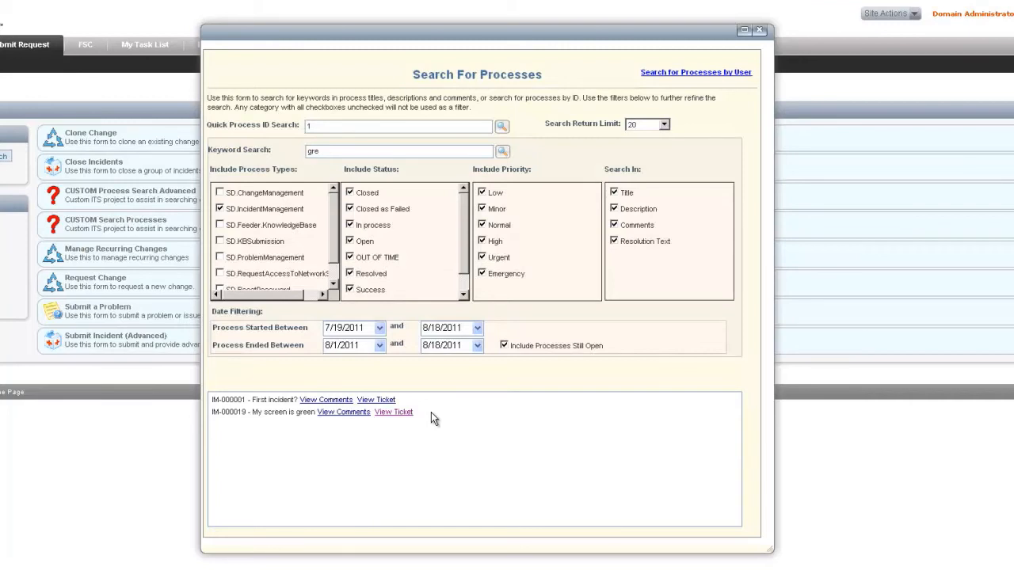
mouse_move(250, 339)
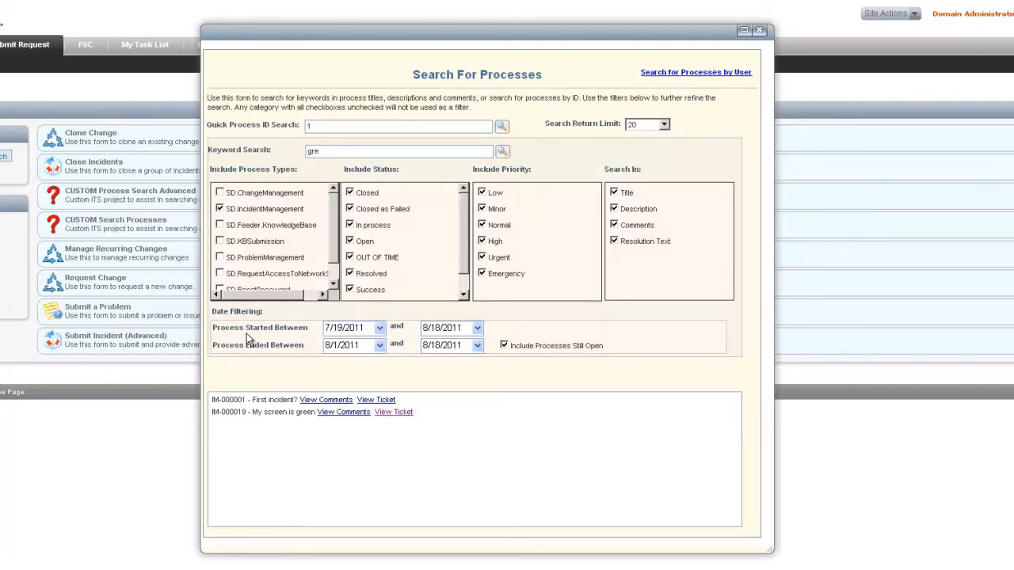
mouse_move(371, 415)
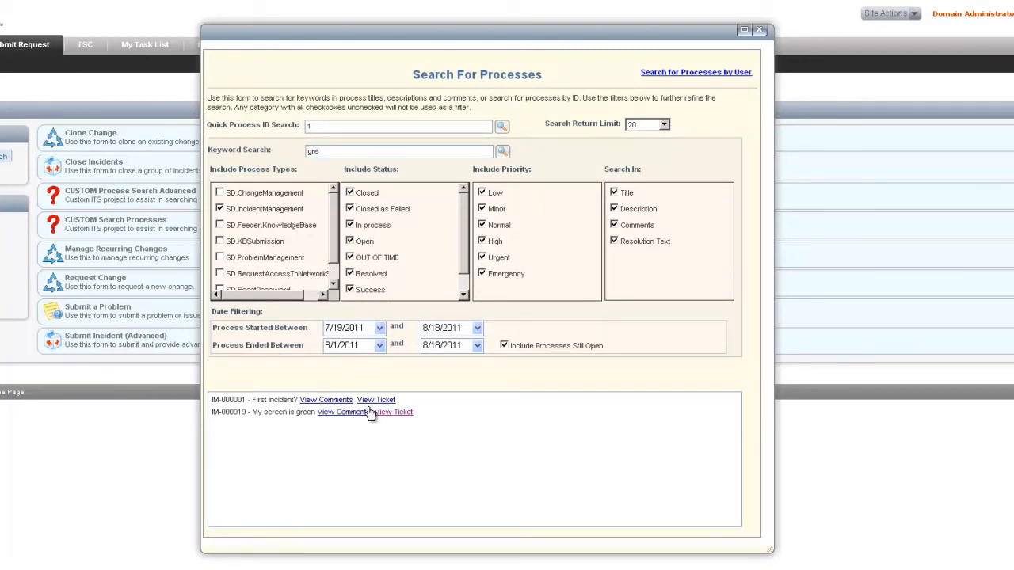
mouse_move(377, 406)
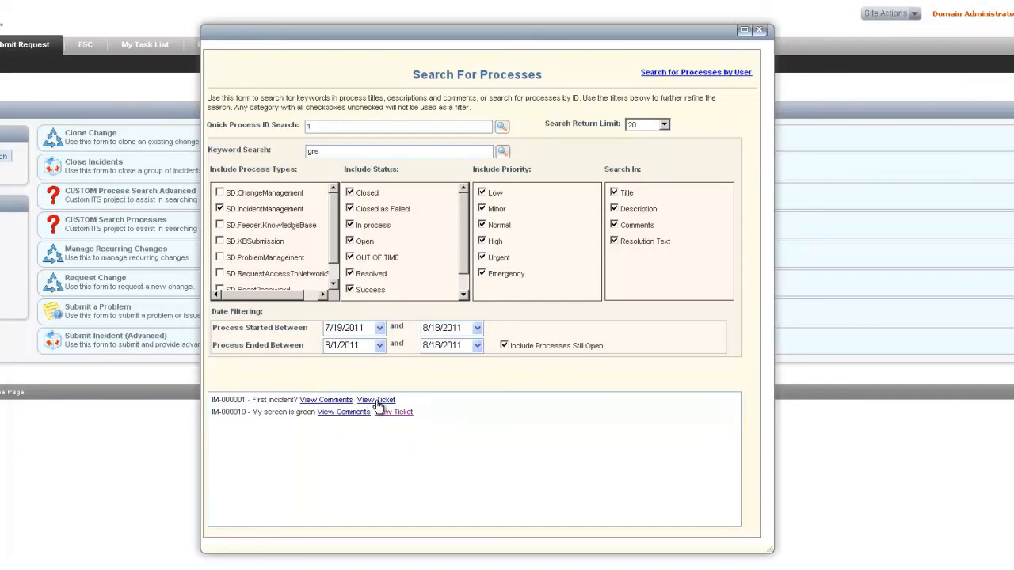
mouse_move(389, 415)
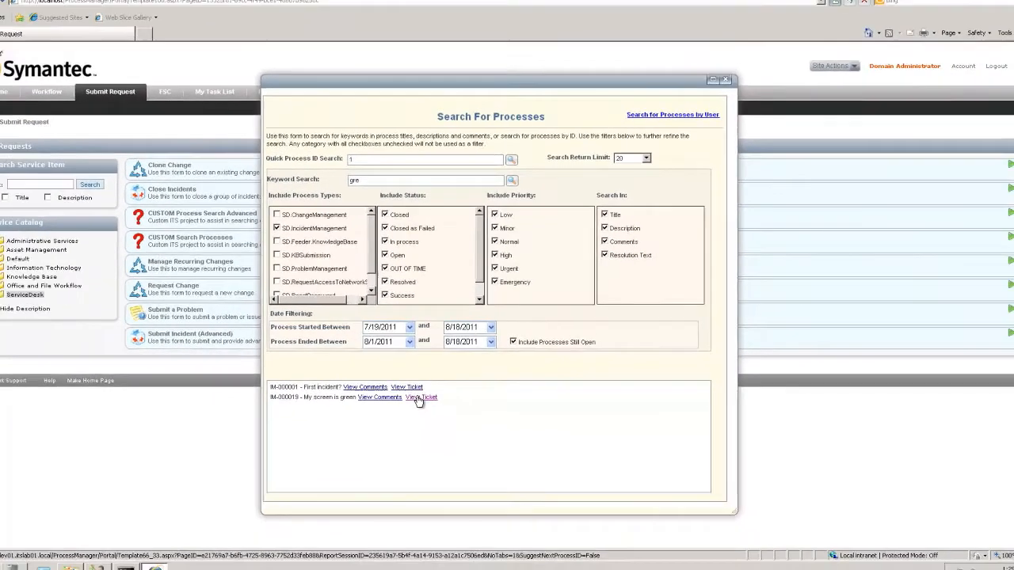
left_click(421, 396)
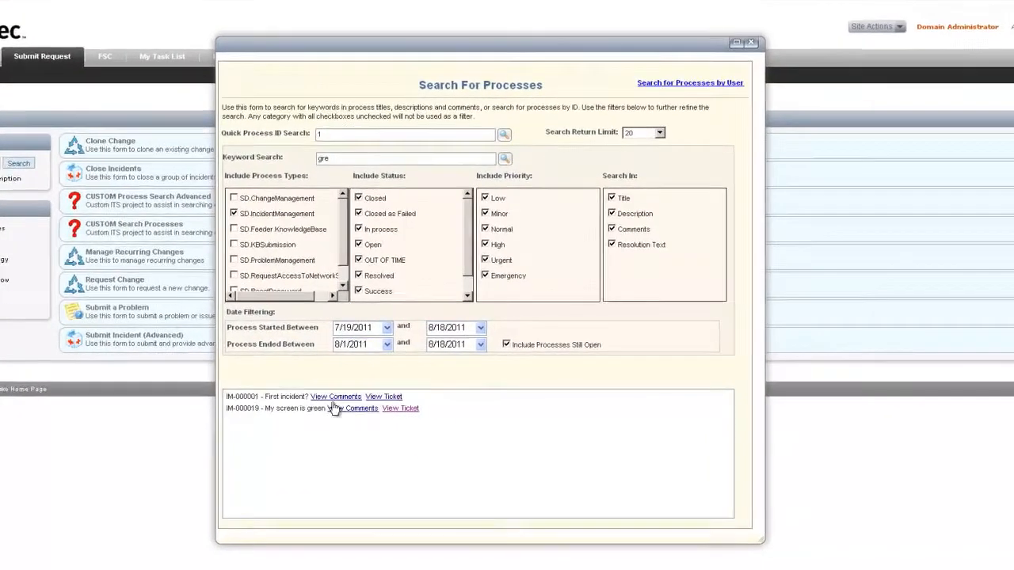
left_click(336, 396)
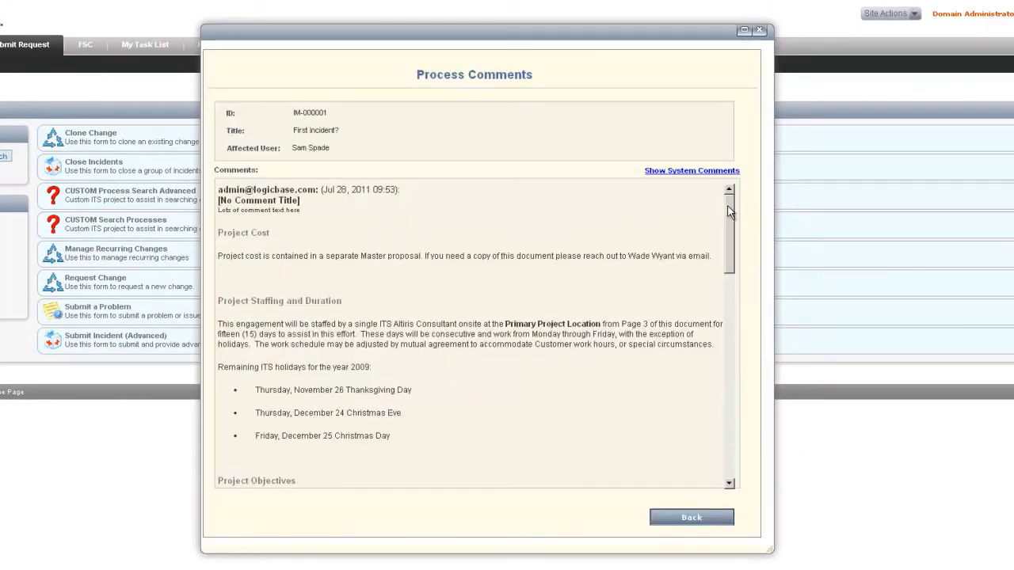
scroll("down", 3)
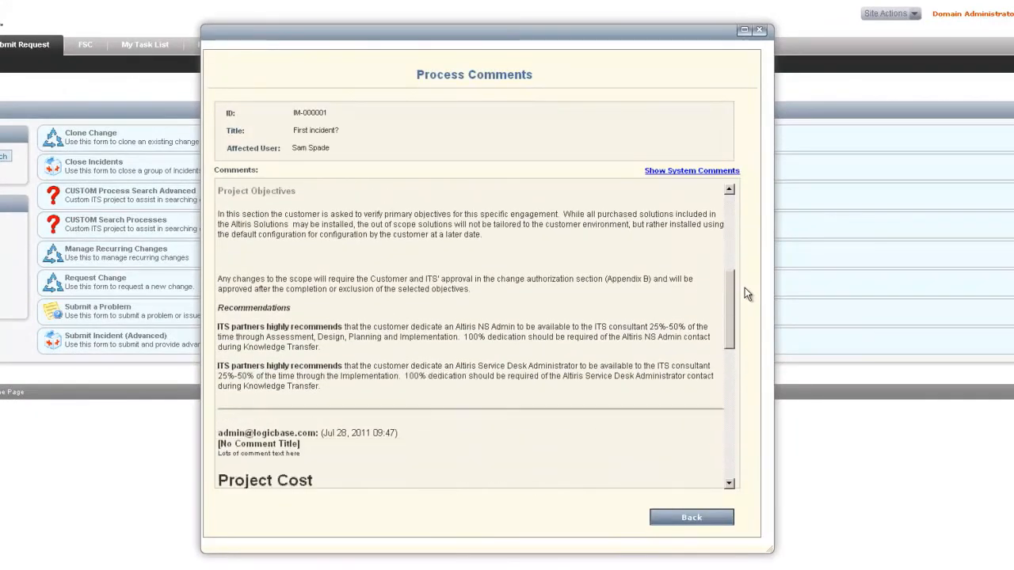
scroll("up", 3)
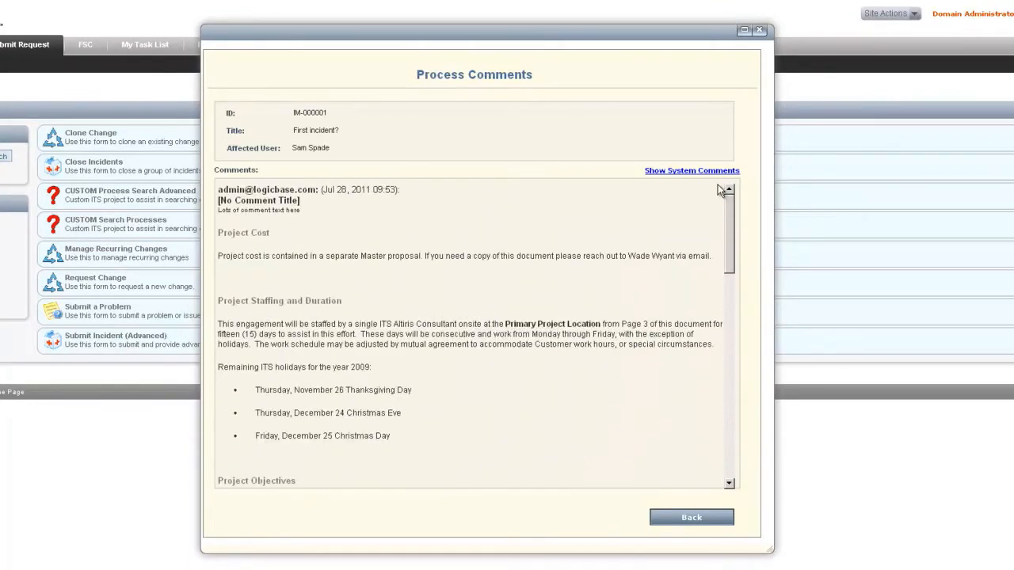
left_click(691, 171)
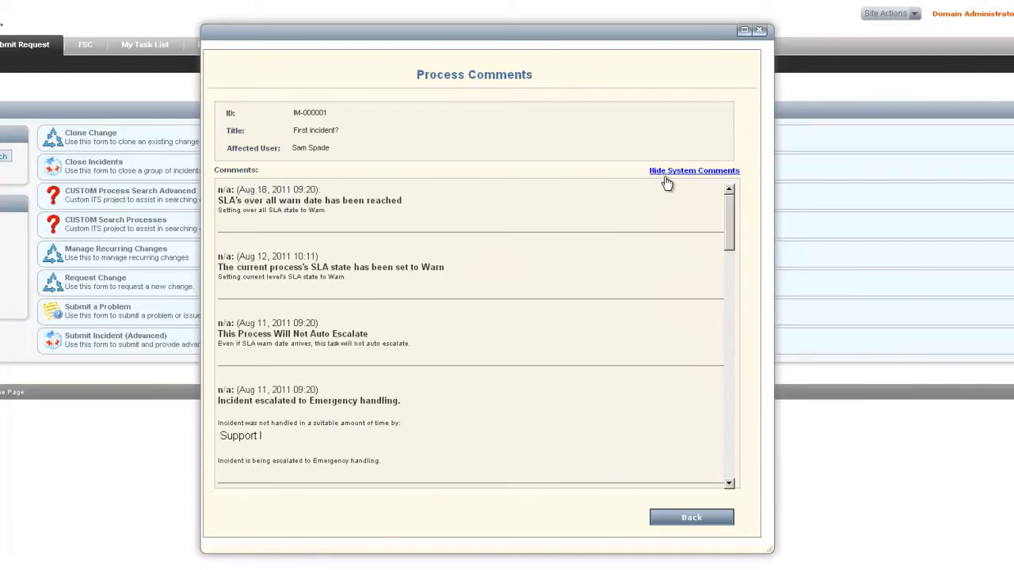
scroll("down", 3)
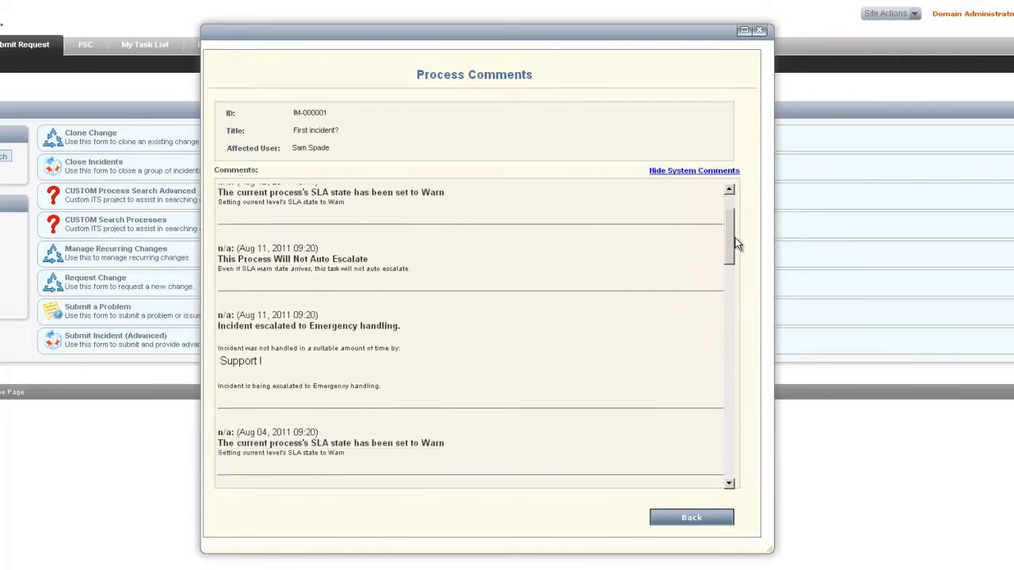
scroll("down", 3)
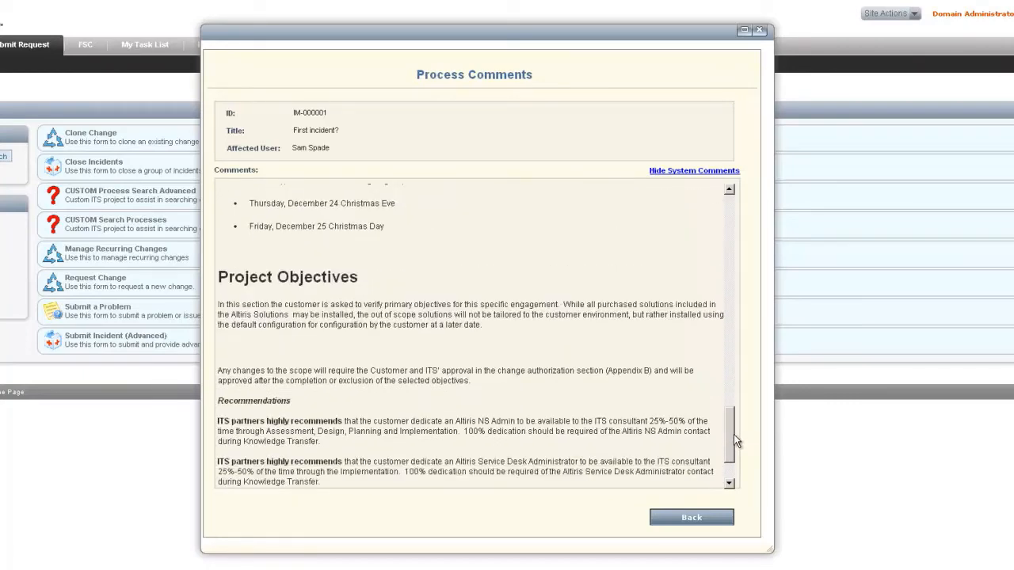
scroll("down", 3)
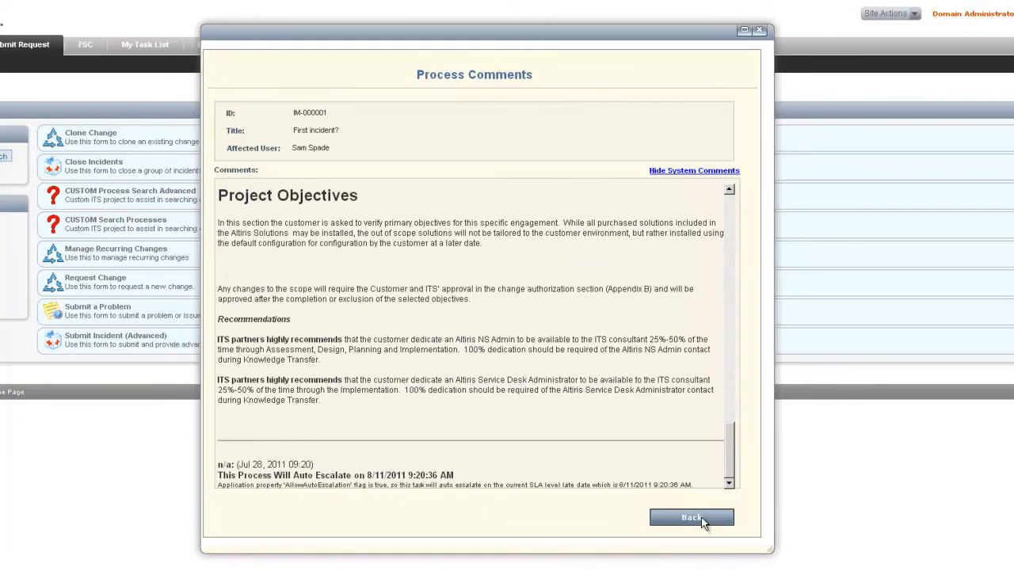
Step: Go Back from Process Comments to the search results for IM-000001 and IM-000019
left_click(691, 517)
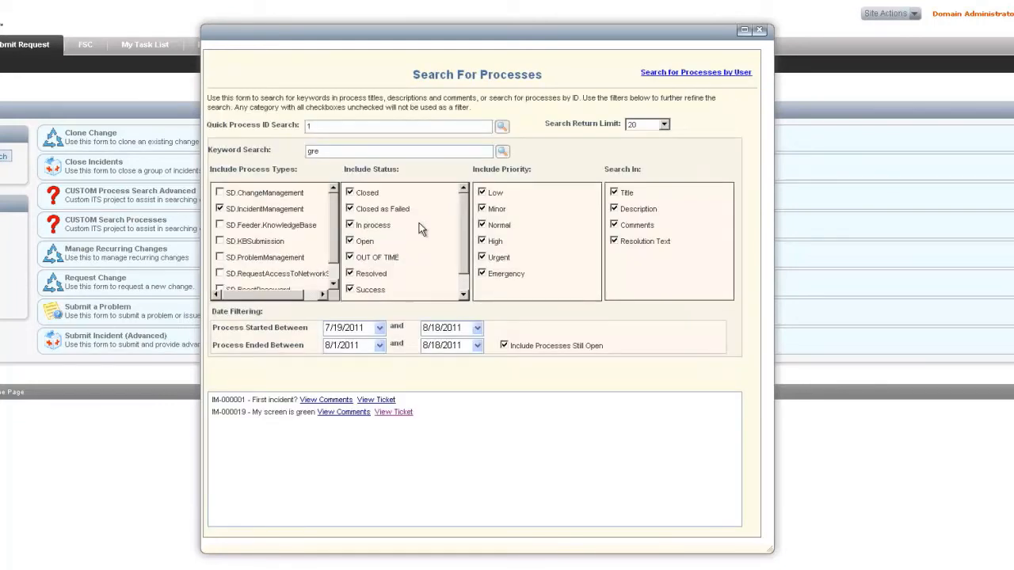
mouse_move(535, 57)
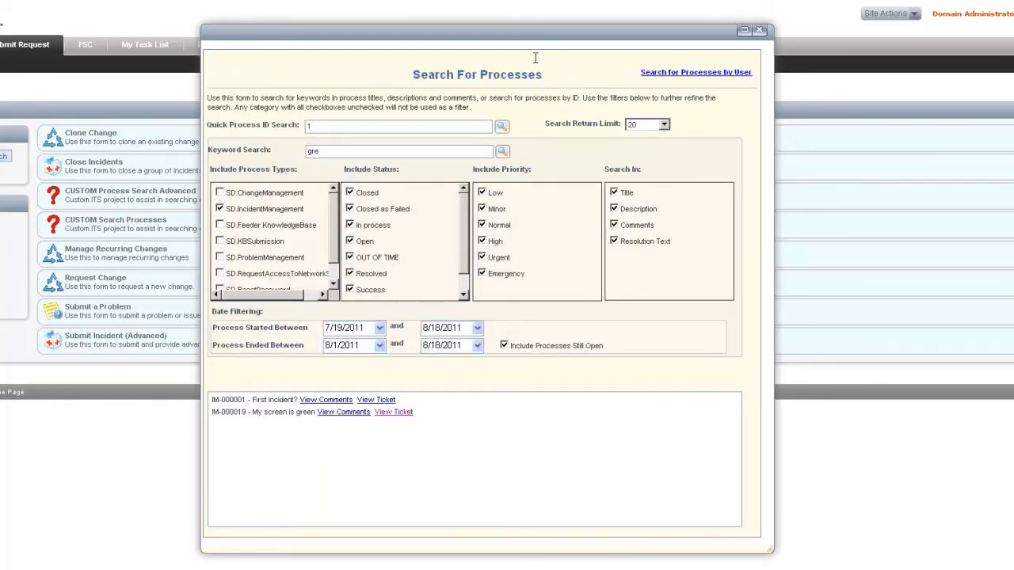
mouse_move(627, 162)
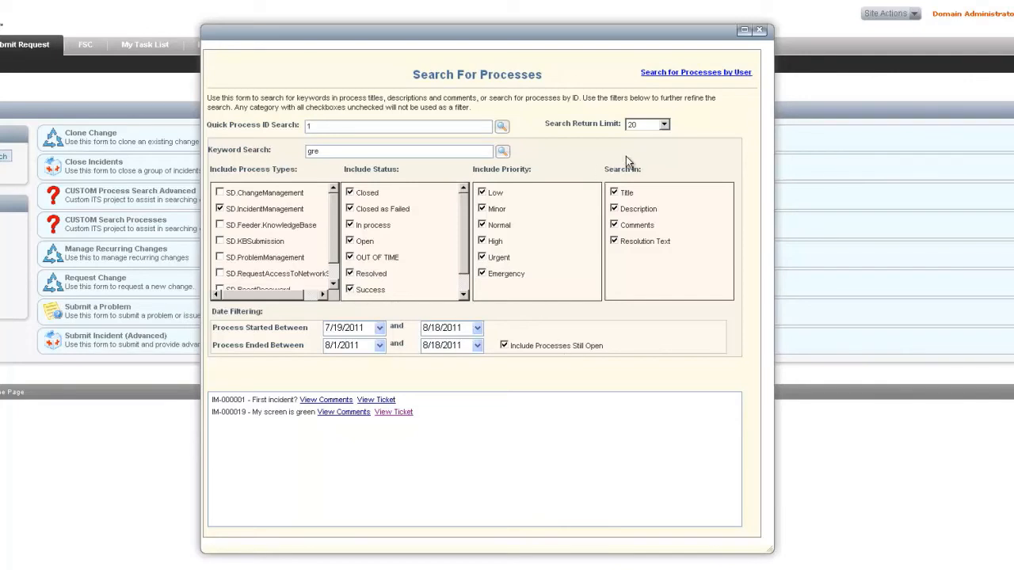
mouse_move(680, 76)
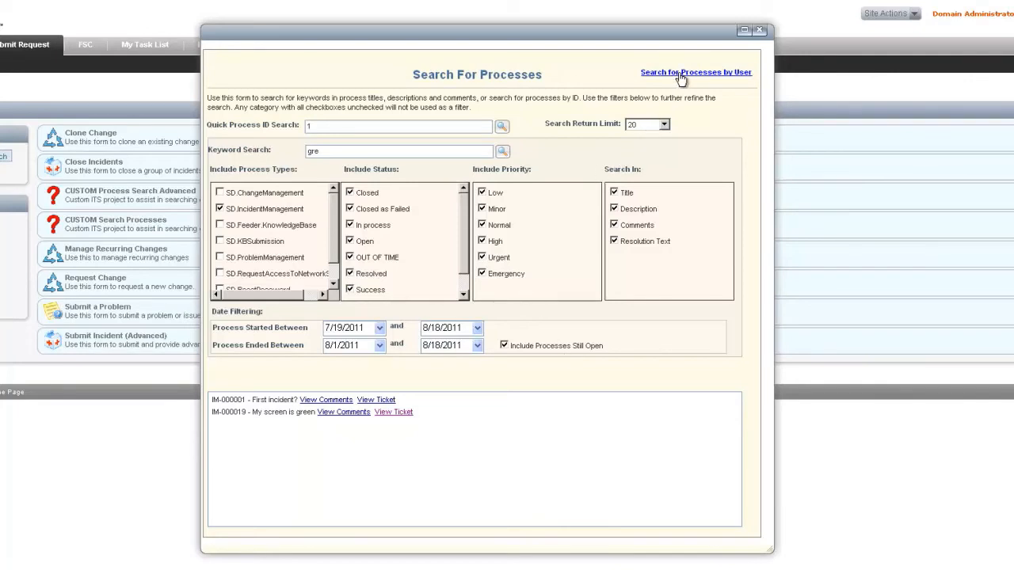
Step: Search processes for user Change_Manager1 including group and historical assignments, listing CM-000001 to CM-000003
left_click(694, 73)
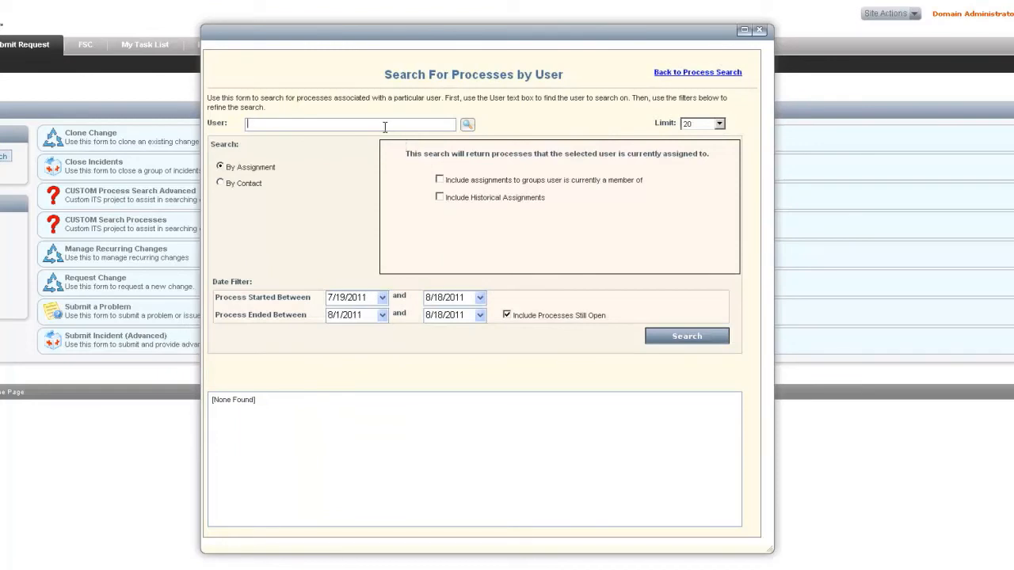
type("change")
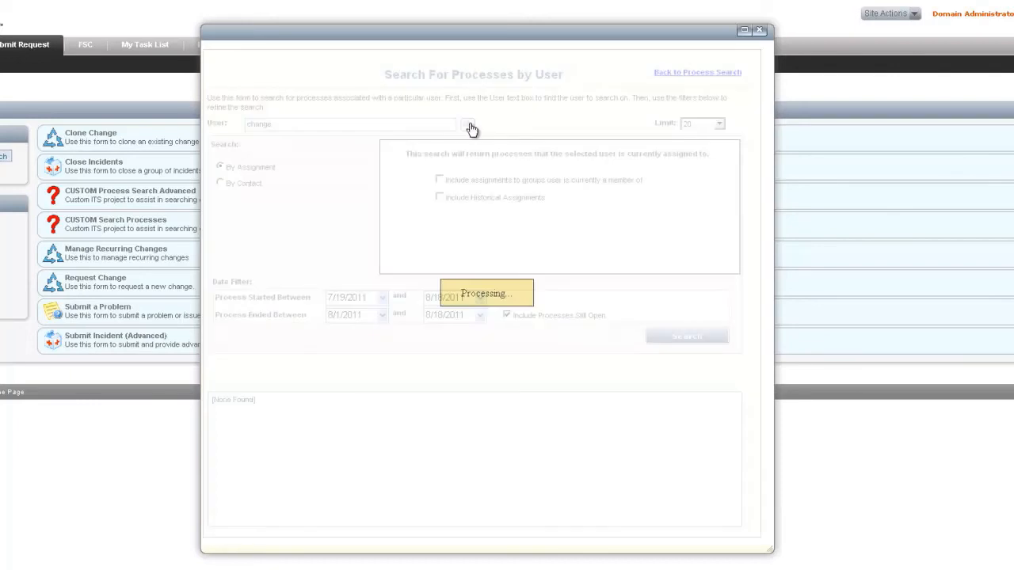
left_click(467, 123)
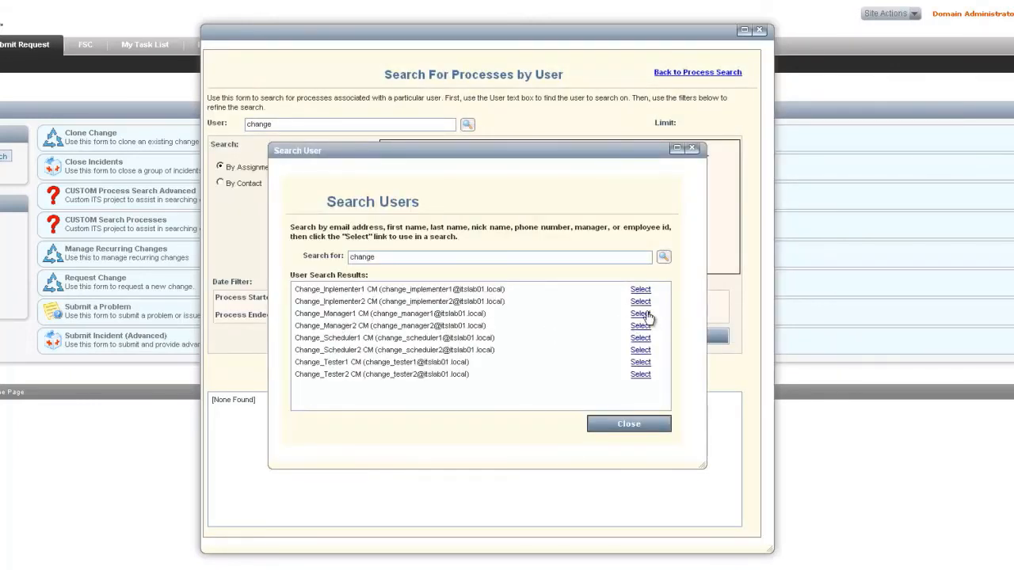
left_click(640, 313)
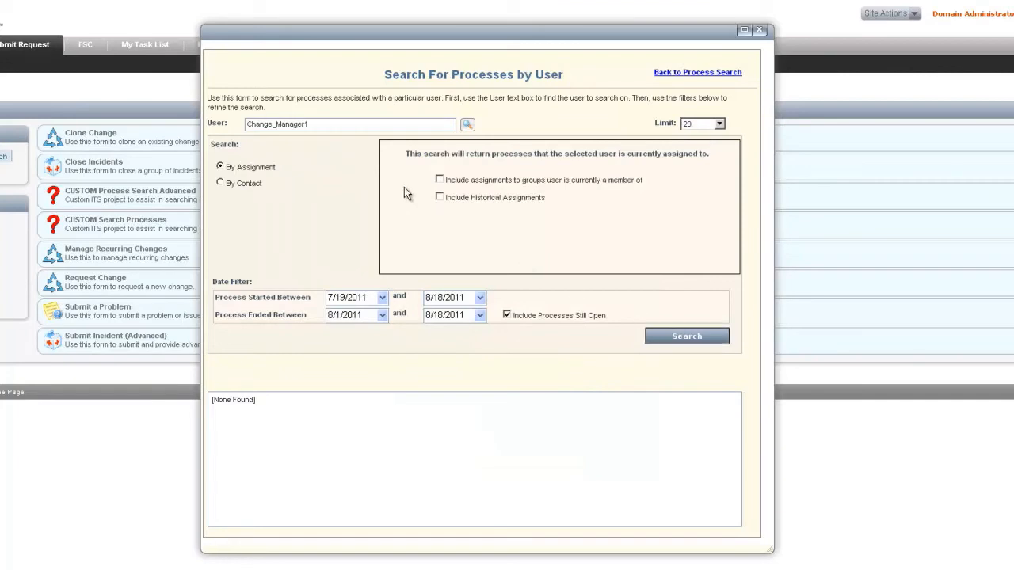
left_click(686, 336)
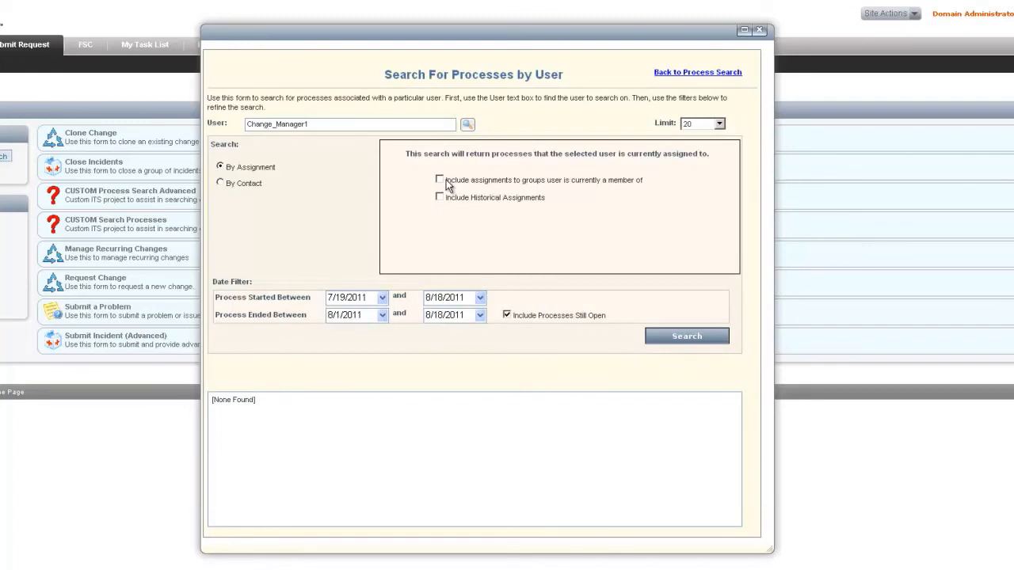
left_click(440, 181)
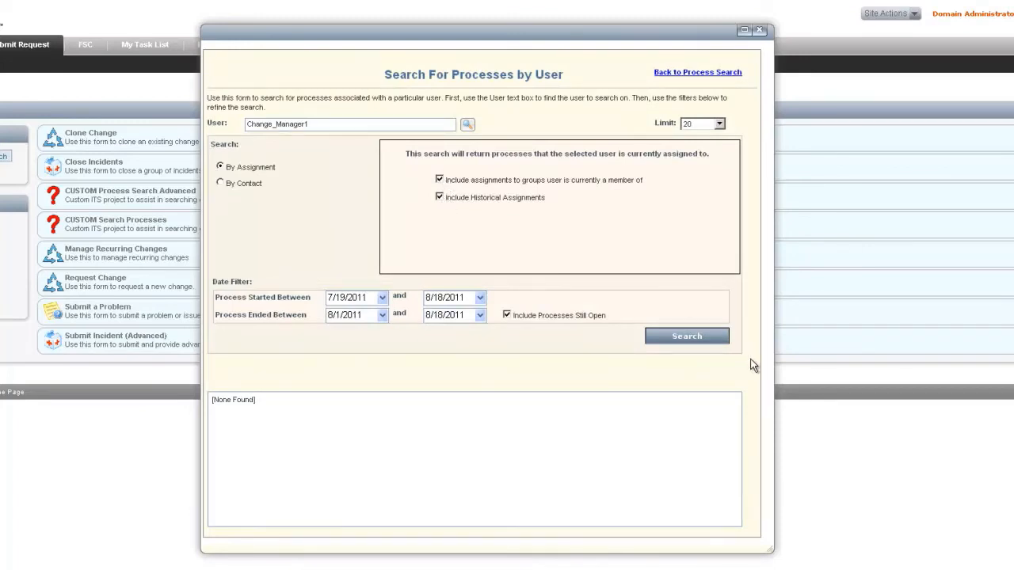
left_click(686, 336)
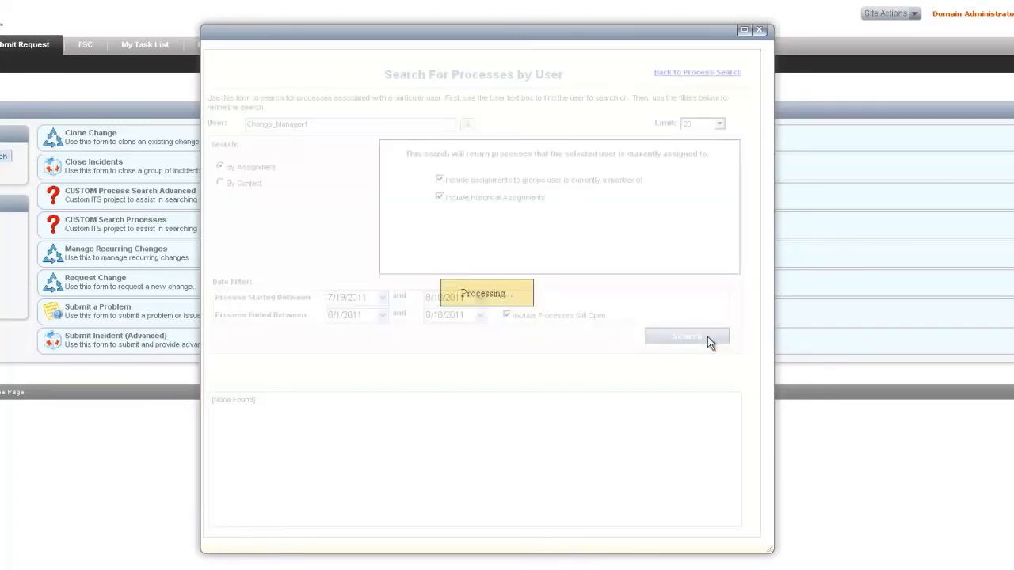
left_click(688, 336)
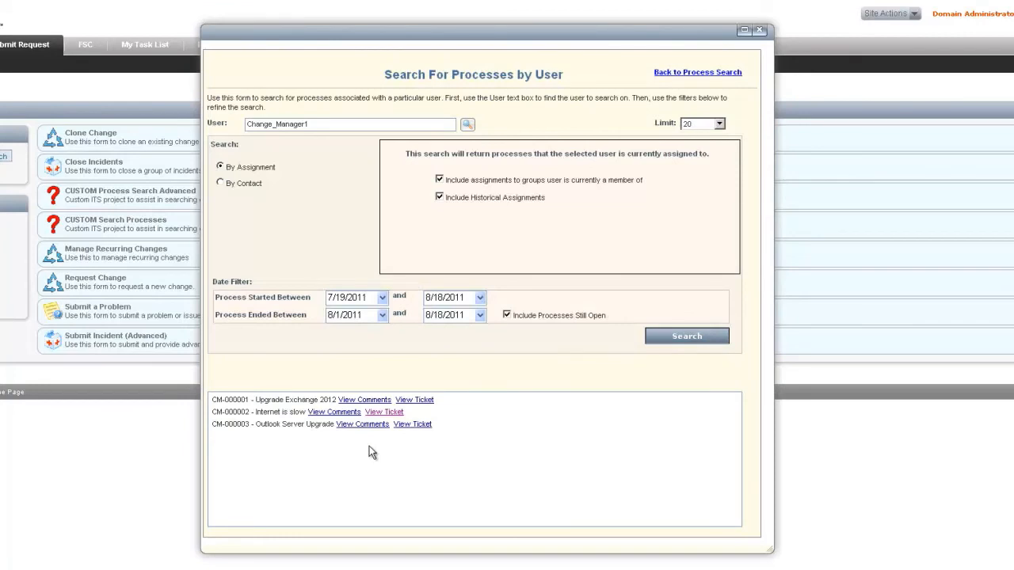
mouse_move(523, 494)
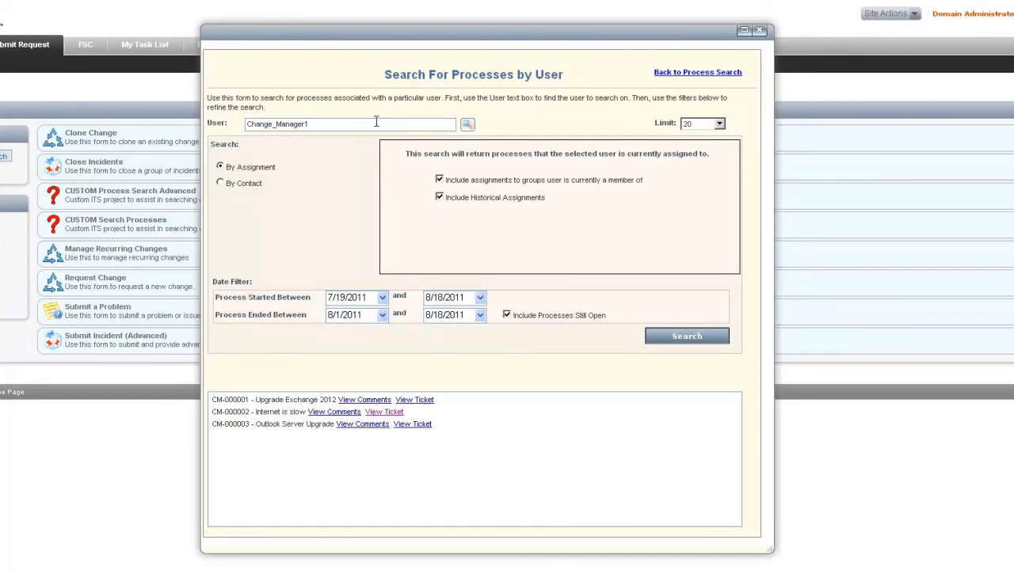
mouse_move(288, 180)
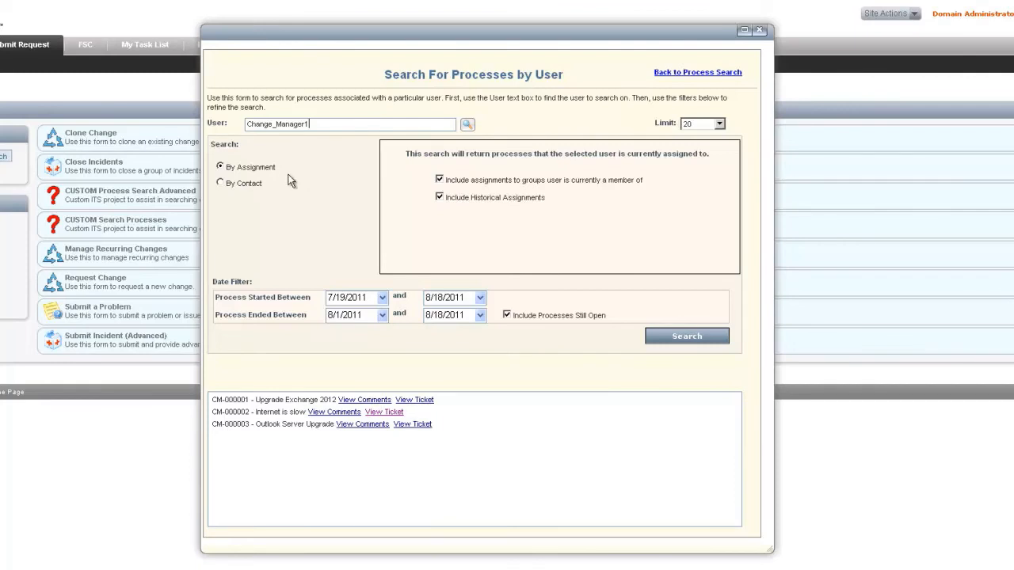
Step: Search by contact for user Perry Mason with User is Primary Contact ticked
left_click(219, 184)
type("mason")
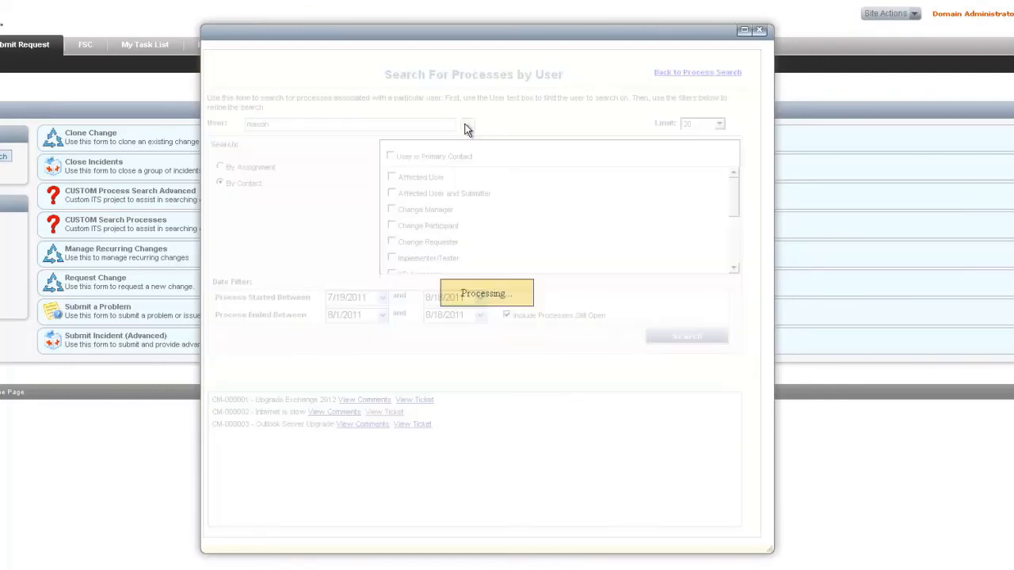
left_click(467, 123)
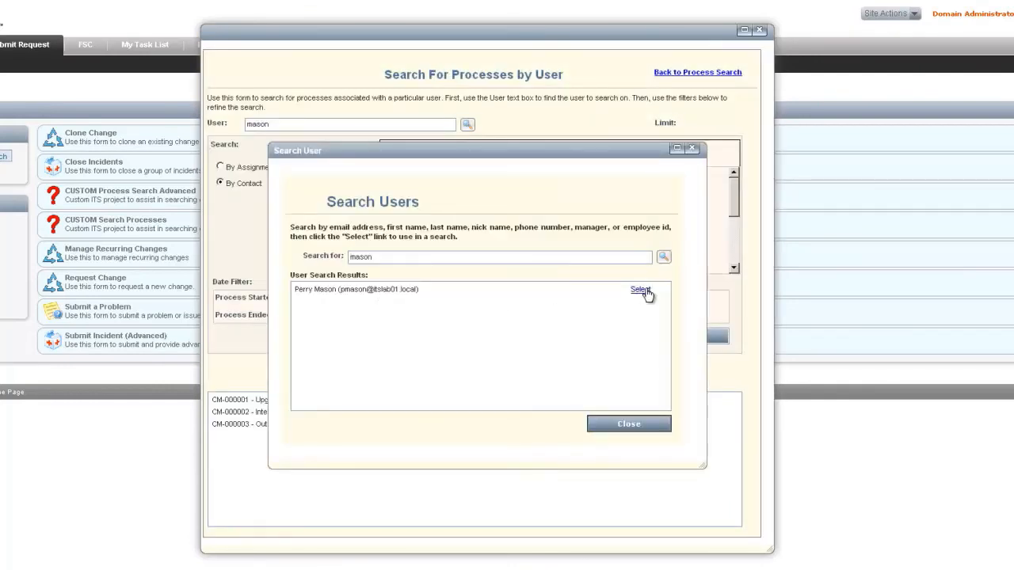
left_click(640, 289)
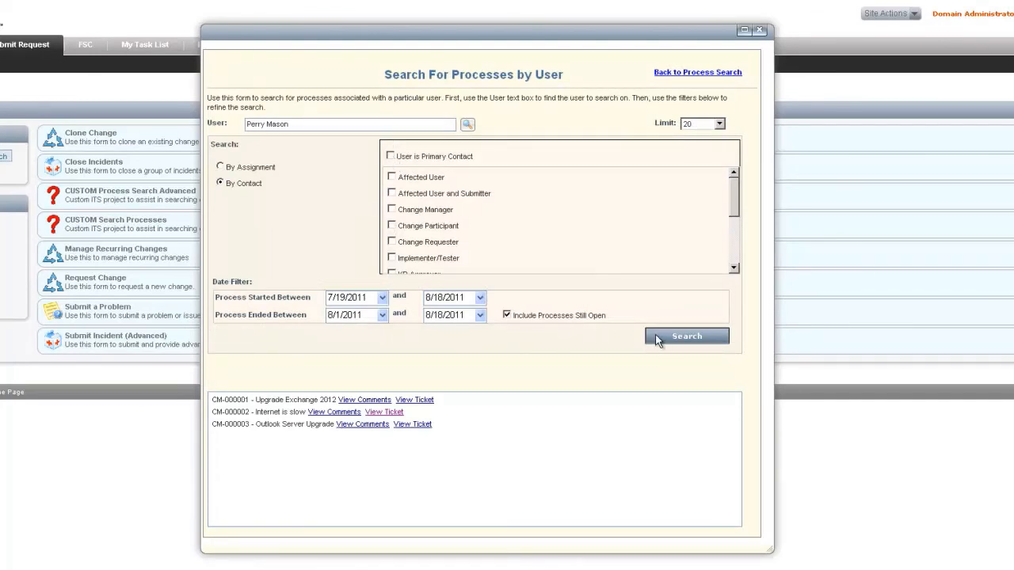
left_click(686, 336)
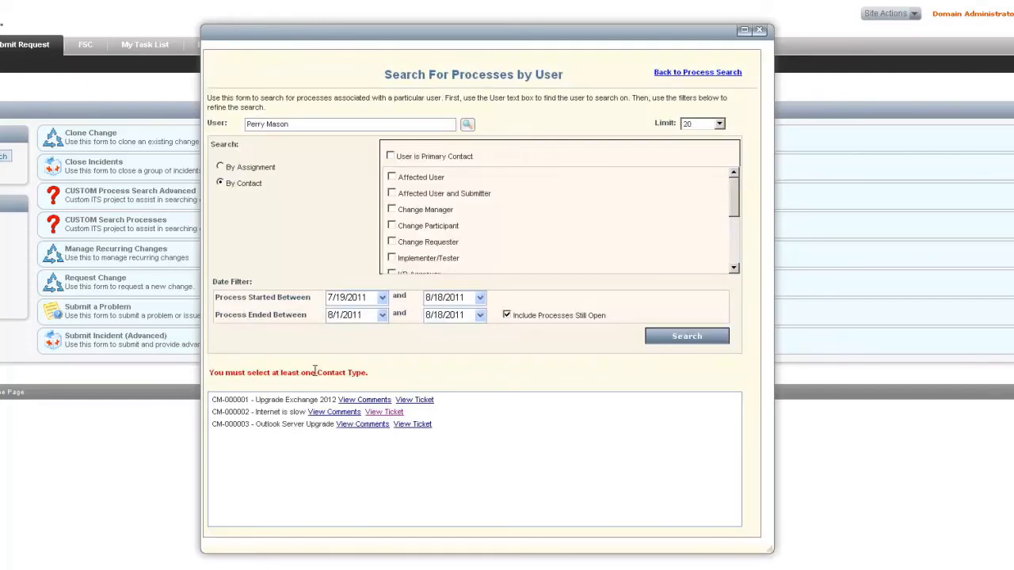
left_click(688, 335)
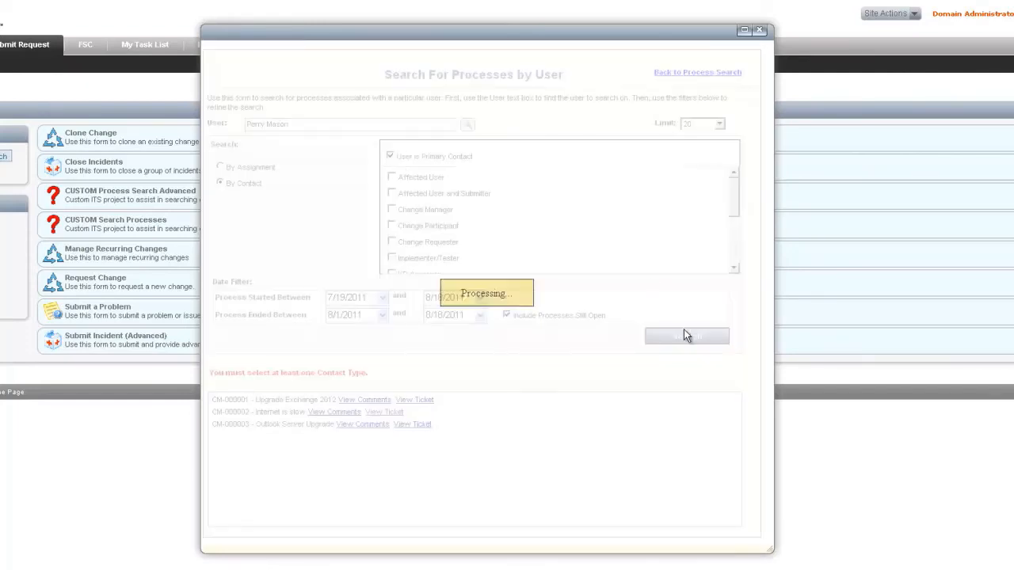